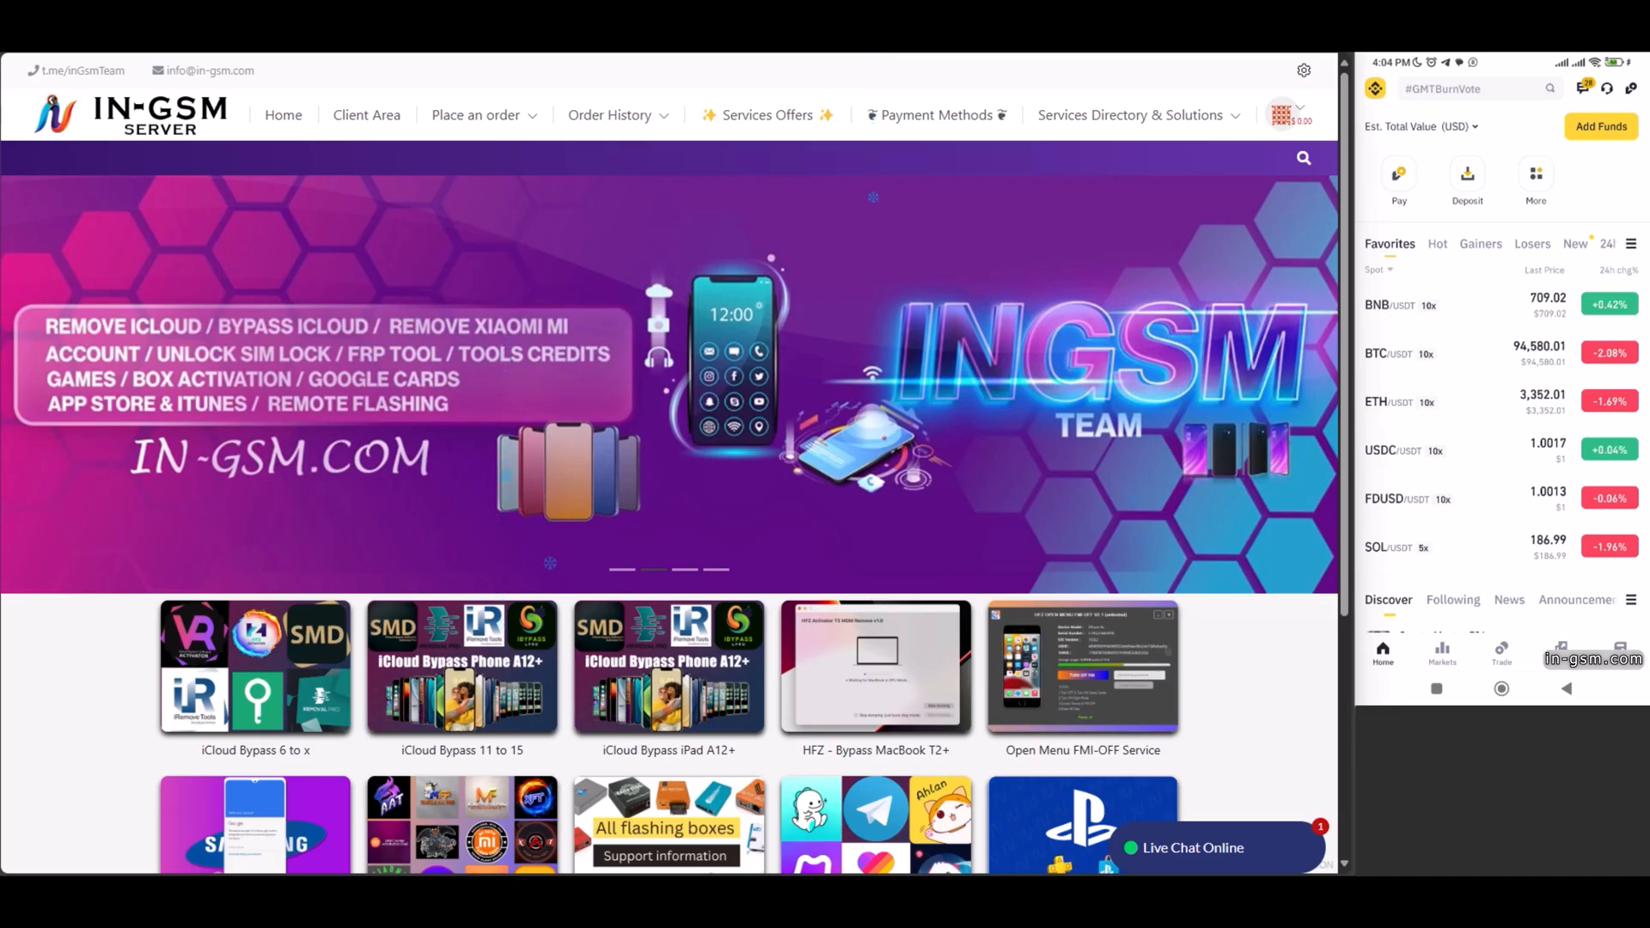
# Open the account dropdown from the wallet icon in the top navigation bar
pyautogui.click(1287, 116)
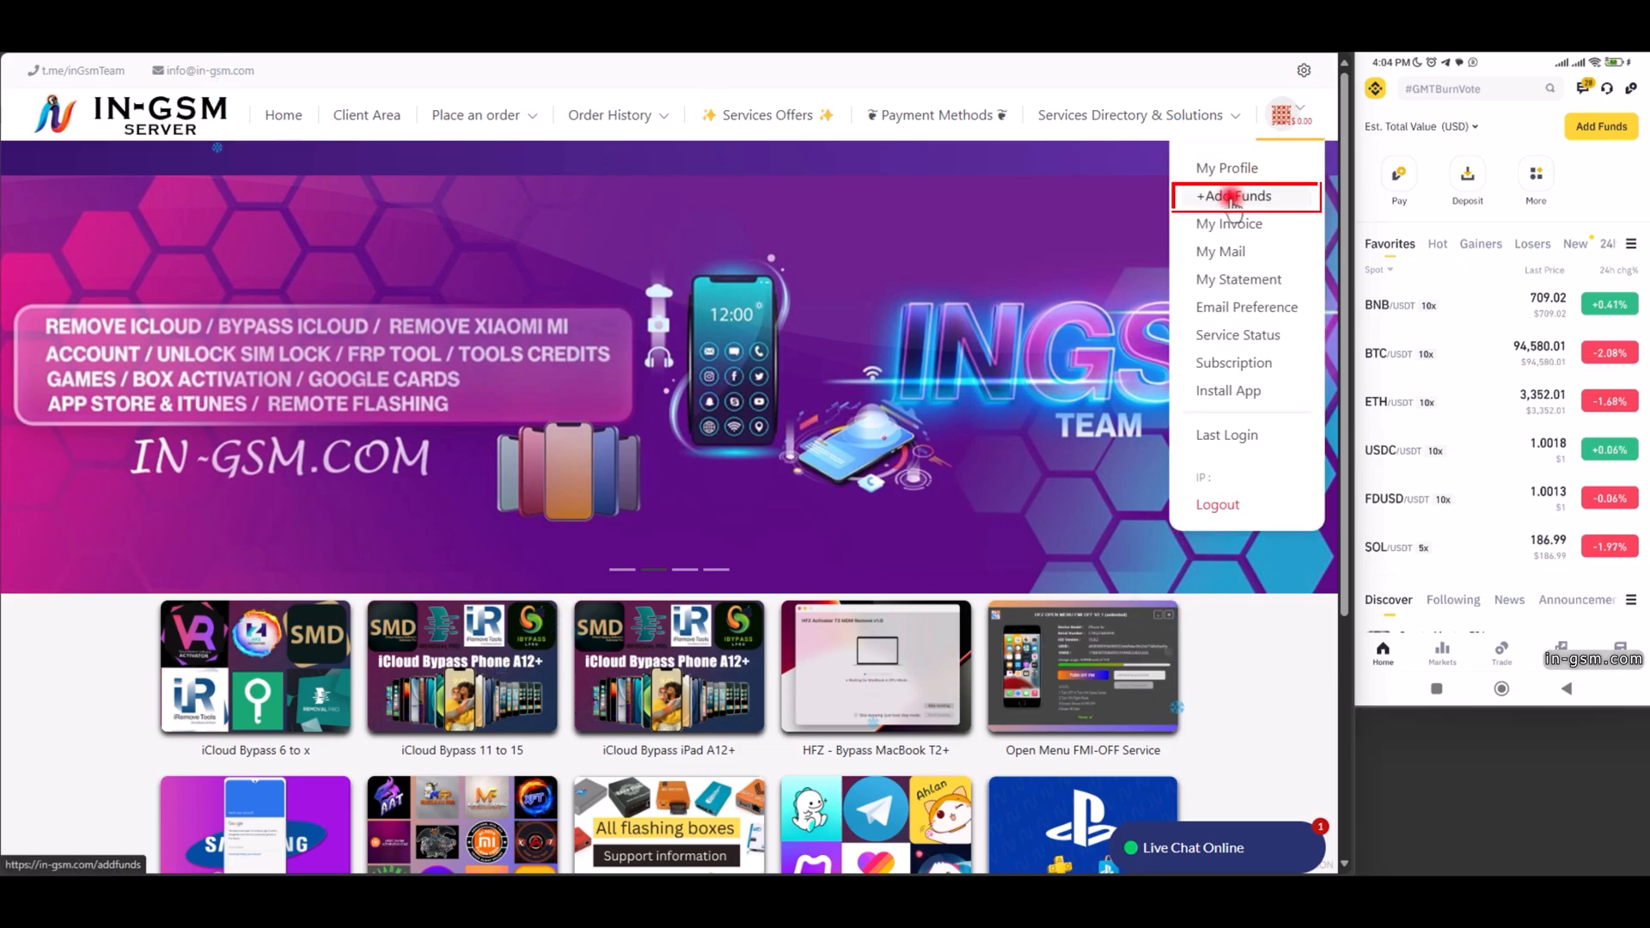
# On Add Funds, enter a $5 deposit paid via USDT (Binance Pay & C2C)
pyautogui.click(1232, 196)
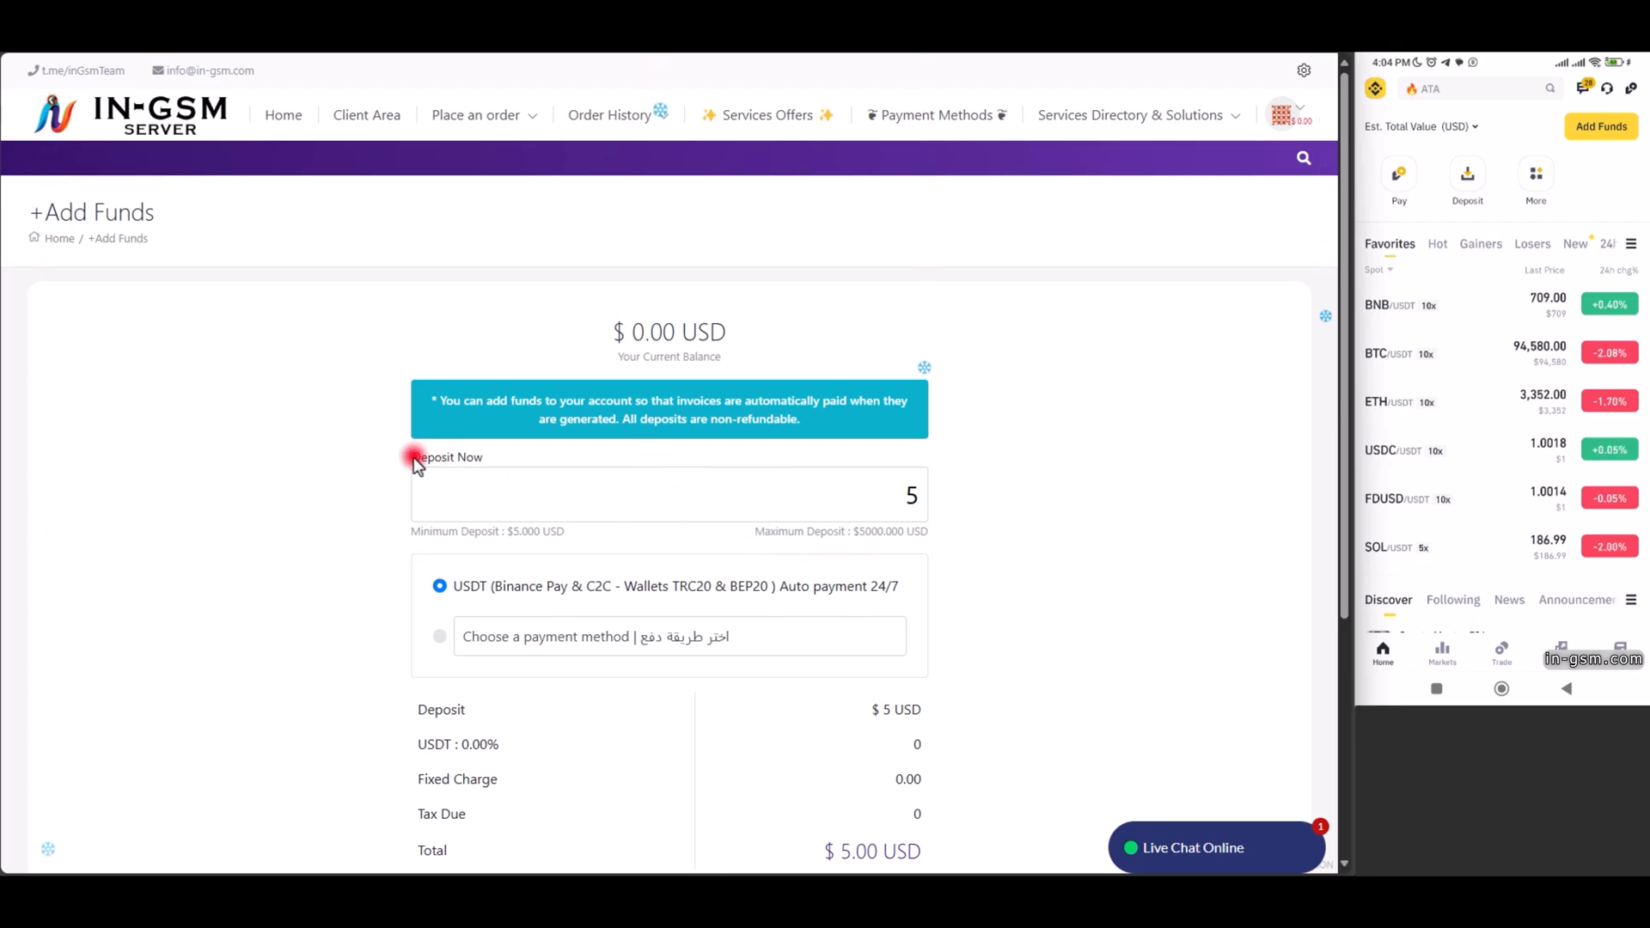
pyautogui.scroll(-3)
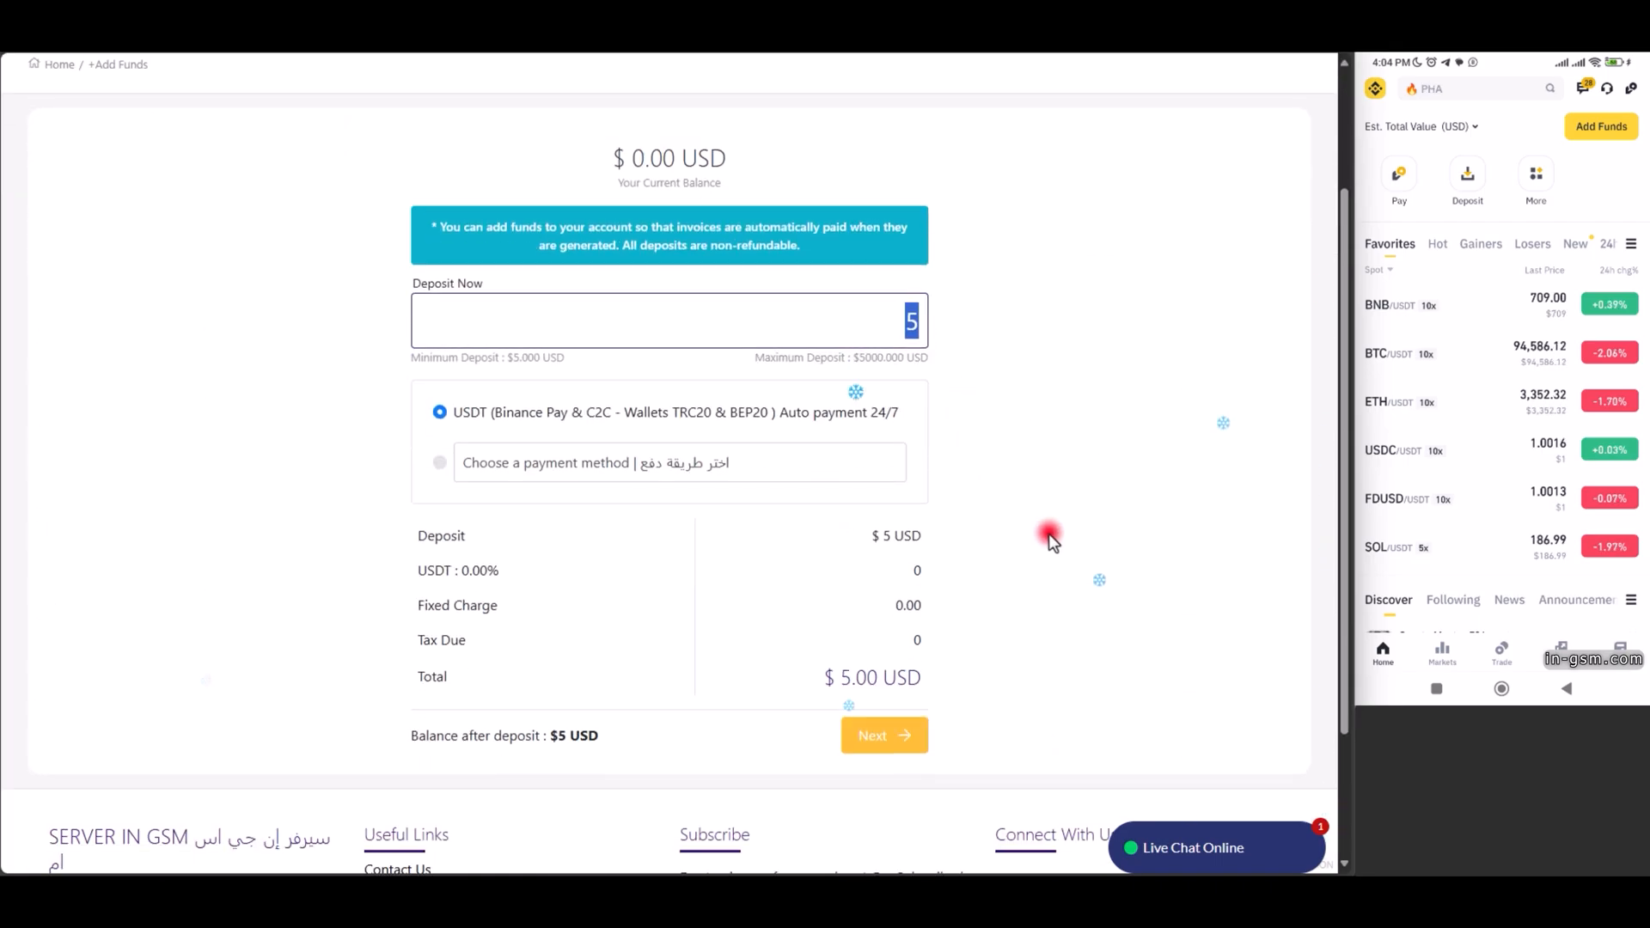
pyautogui.scroll(3)
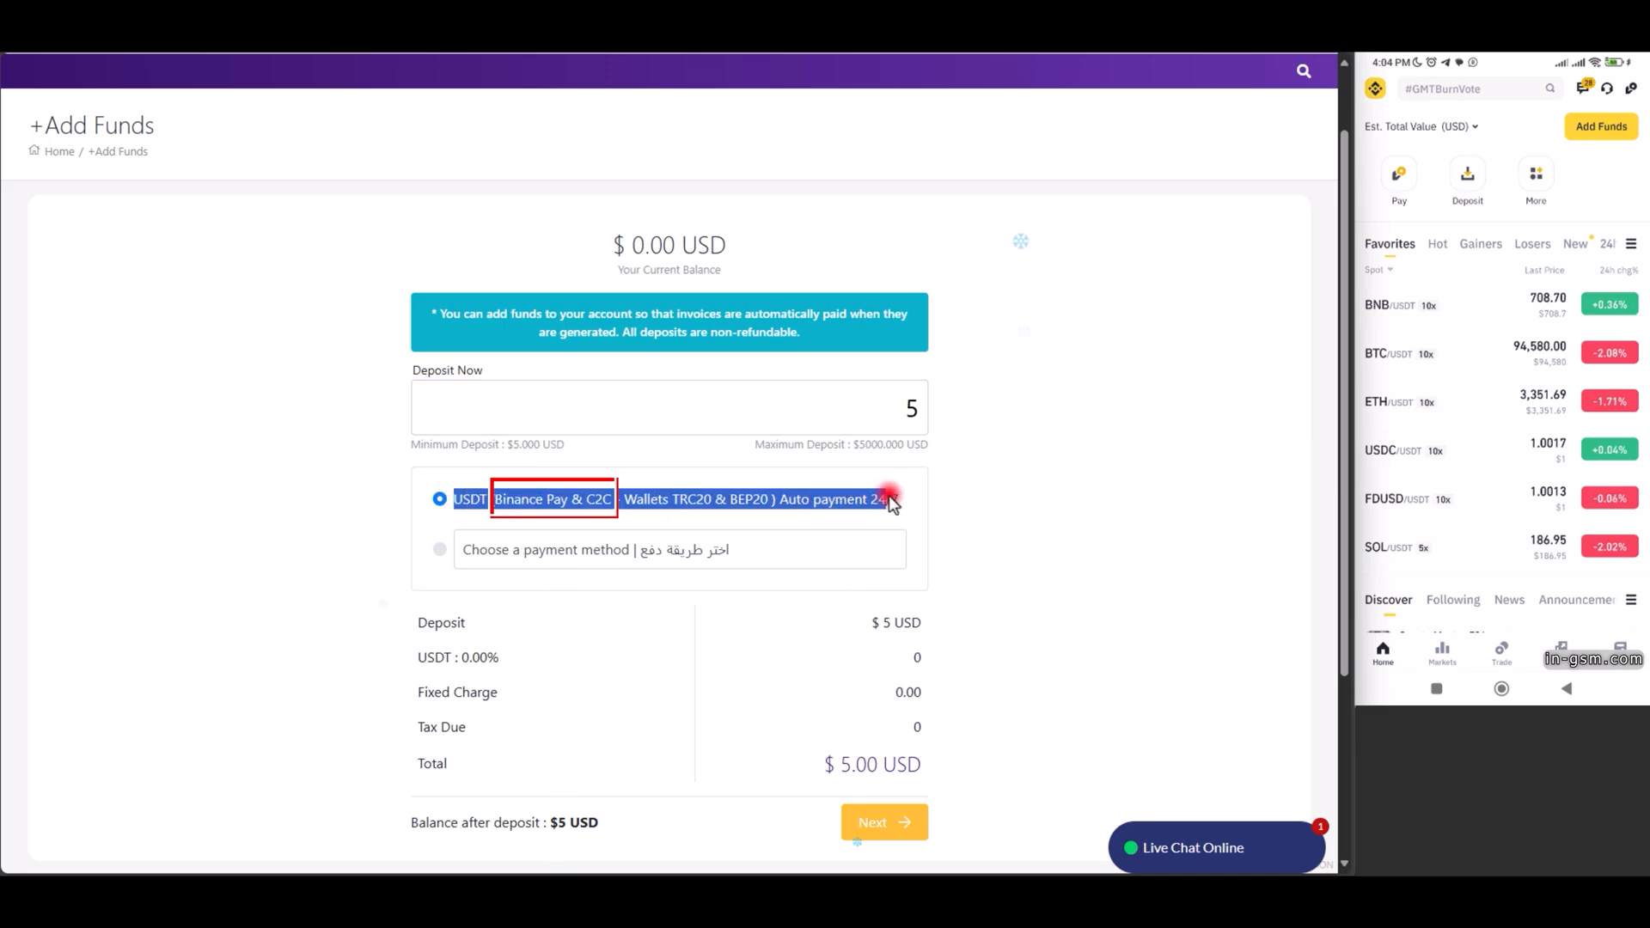
pyautogui.scroll(-3)
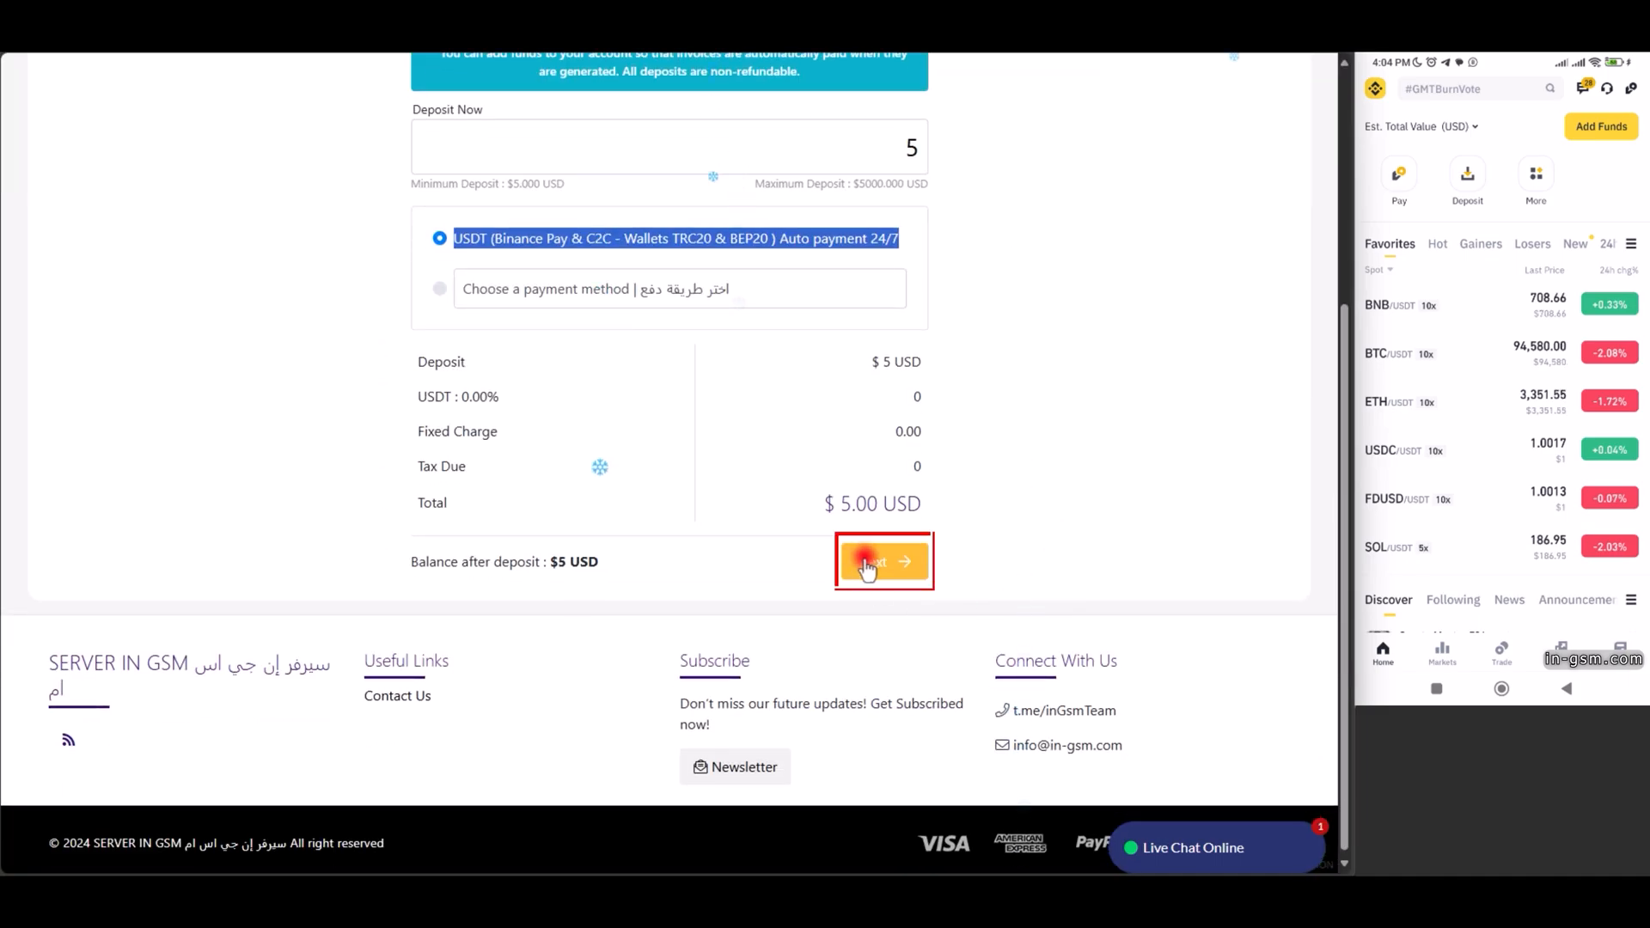
# Submit order #35097 and pay it with Binance Pay (C2C) USDT, acknowledging the note notice
pyautogui.click(882, 561)
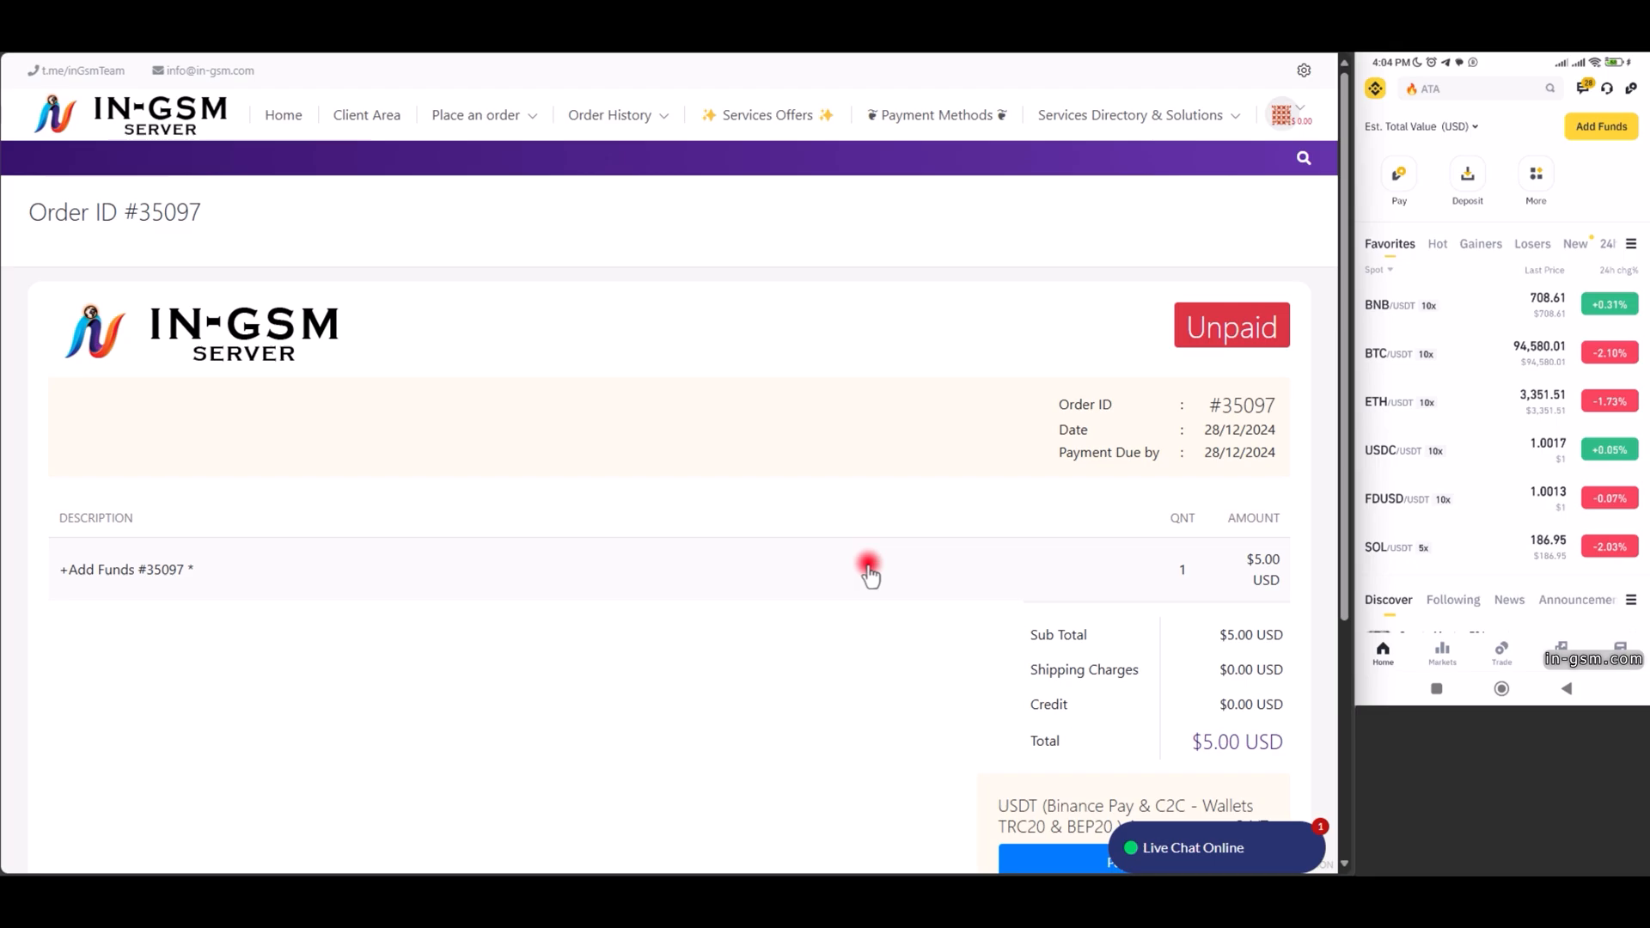
pyautogui.scroll(-3)
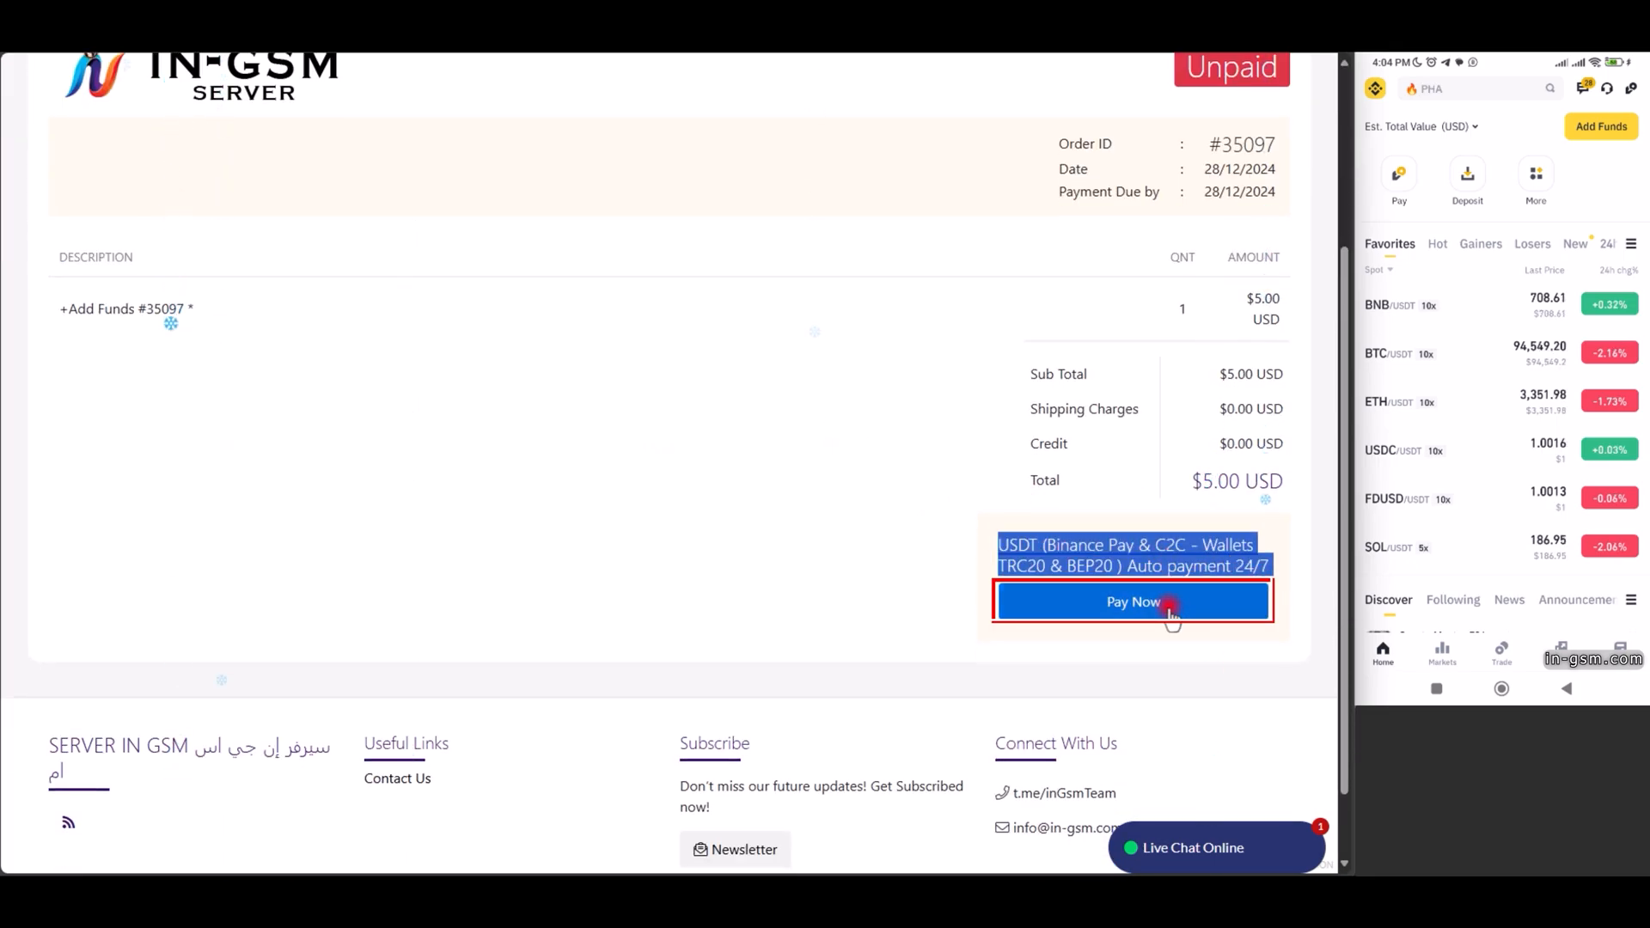
pyautogui.click(1133, 602)
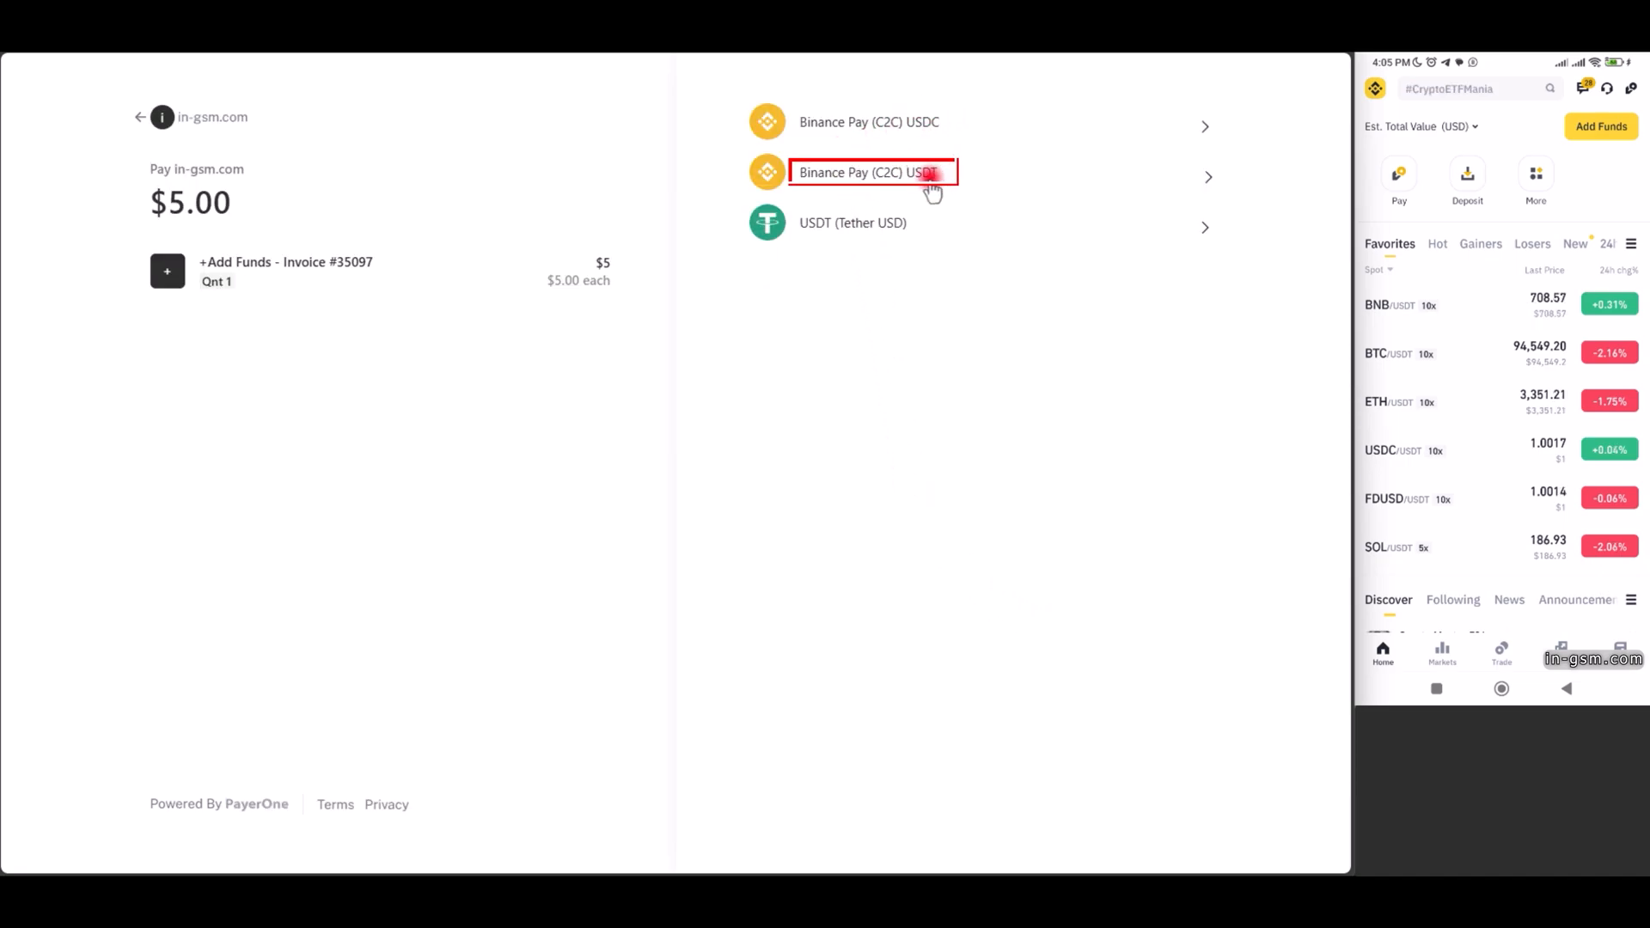
pyautogui.click(863, 172)
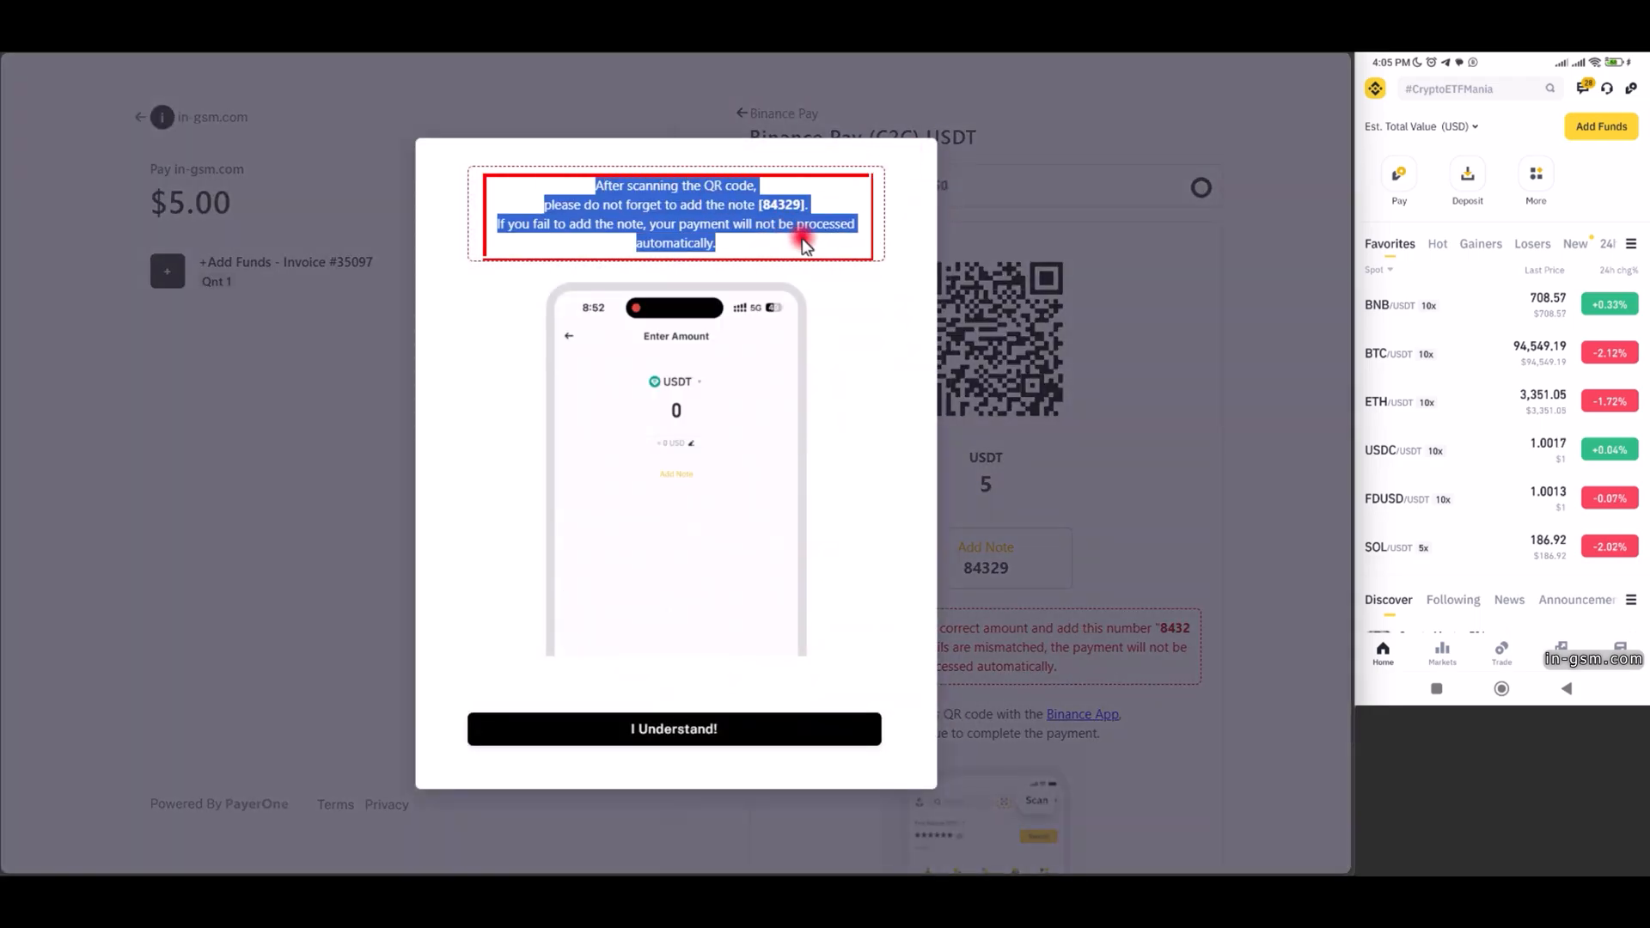
pyautogui.click(672, 728)
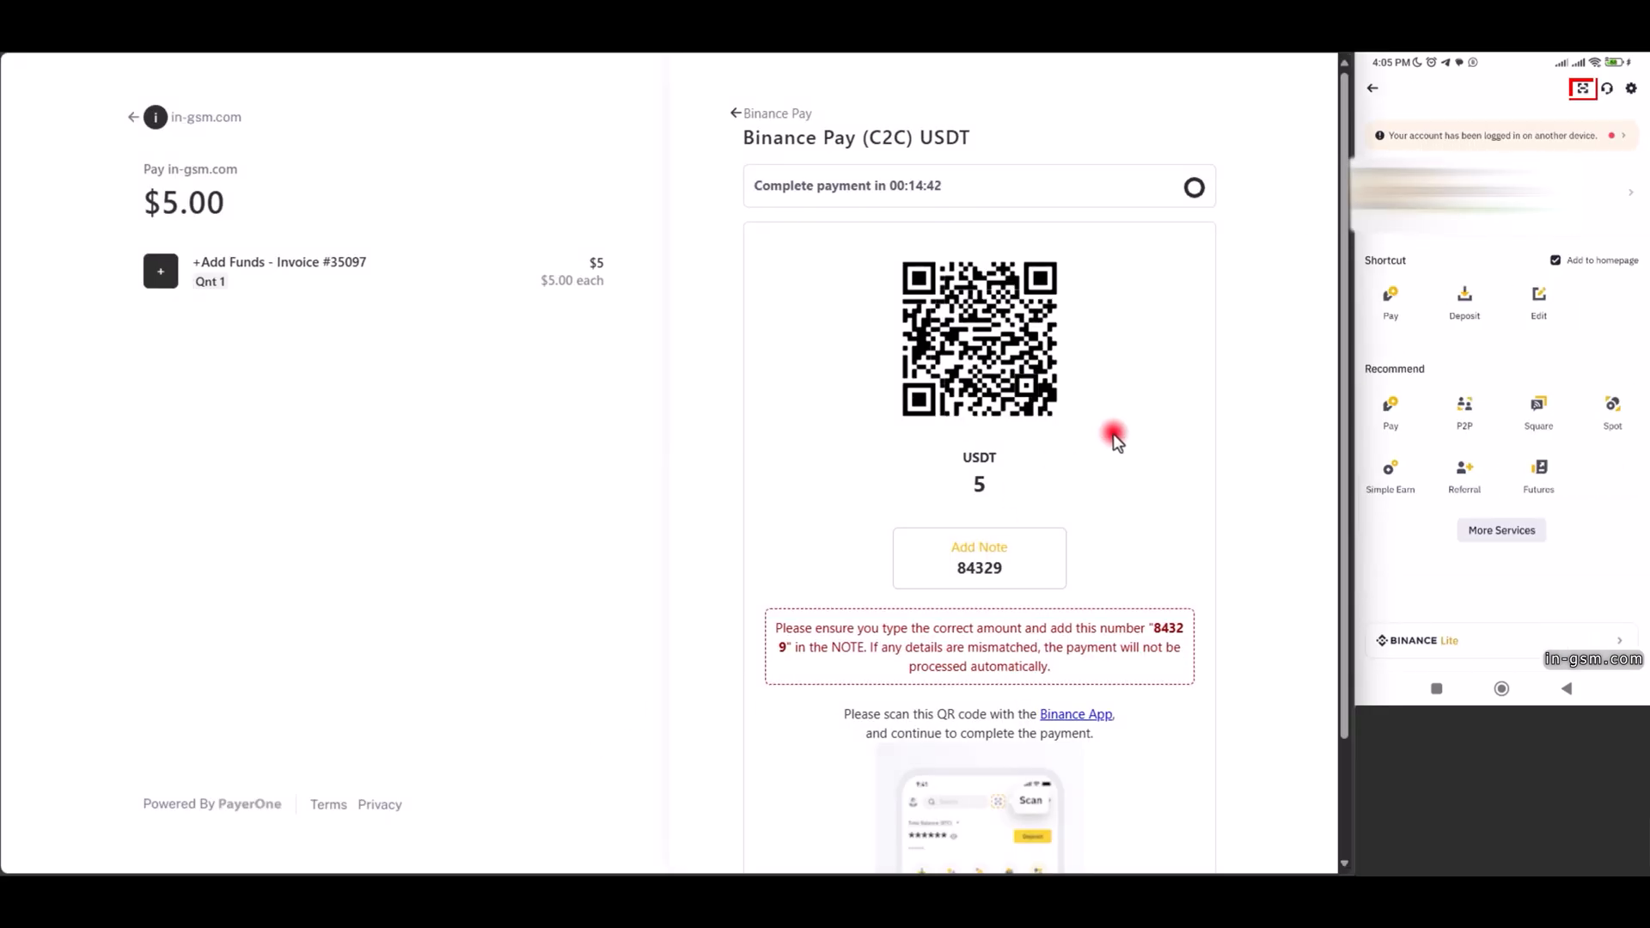
# Scan the merchant QR code and enter 5 USDT with note 84329
pyautogui.click(1581, 89)
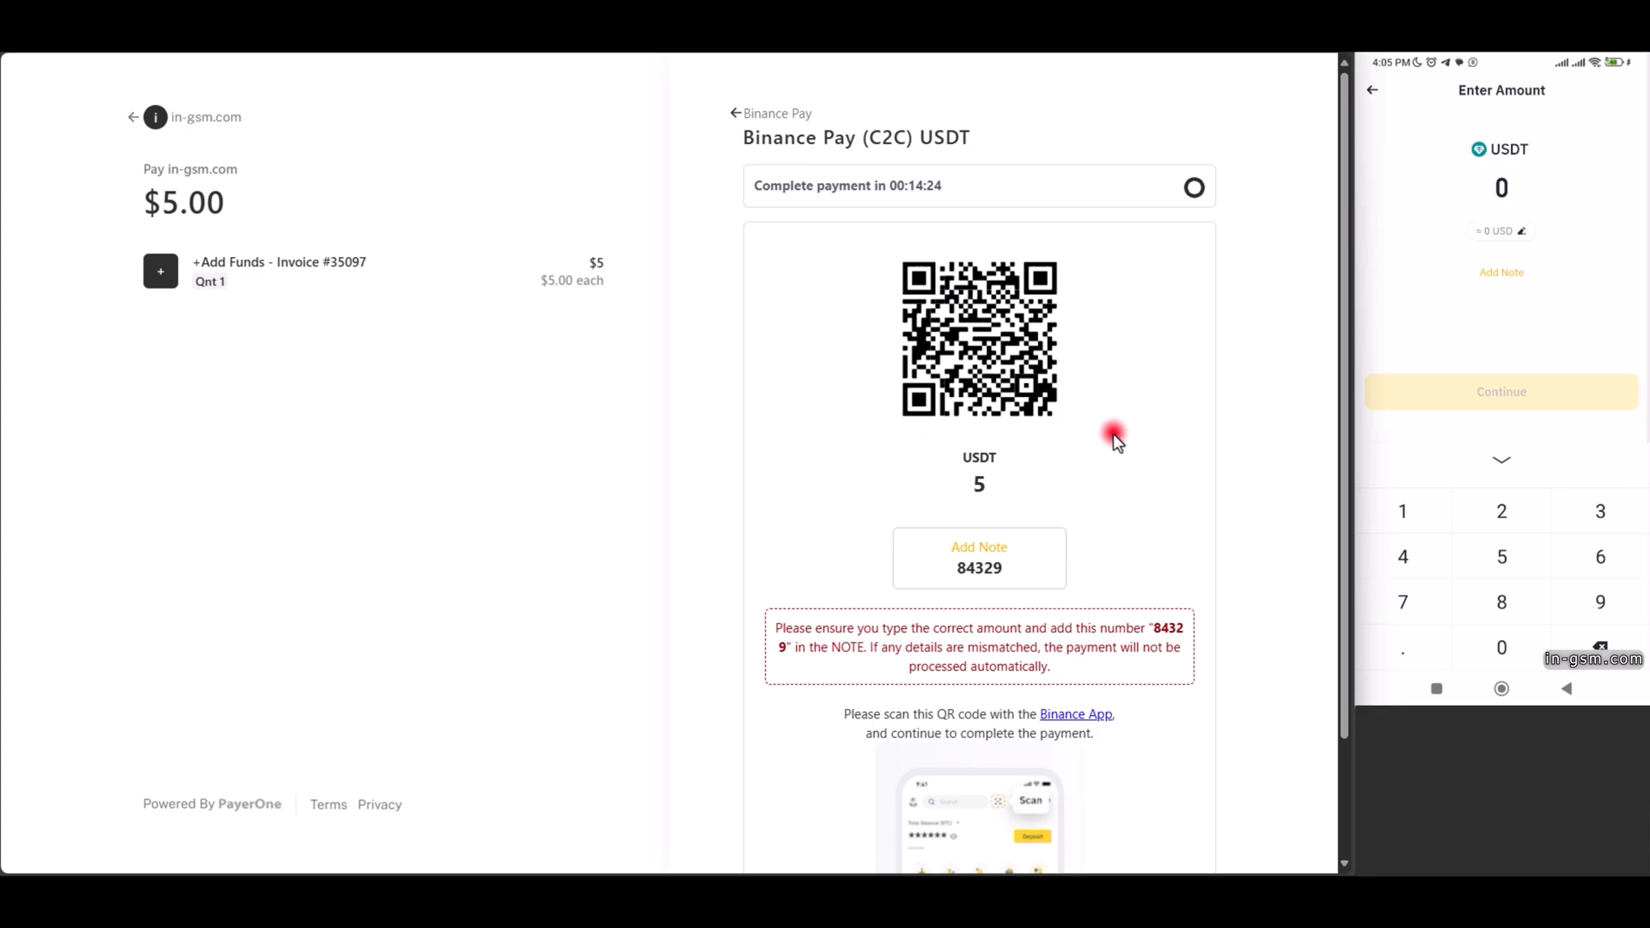
pyautogui.click(1501, 557)
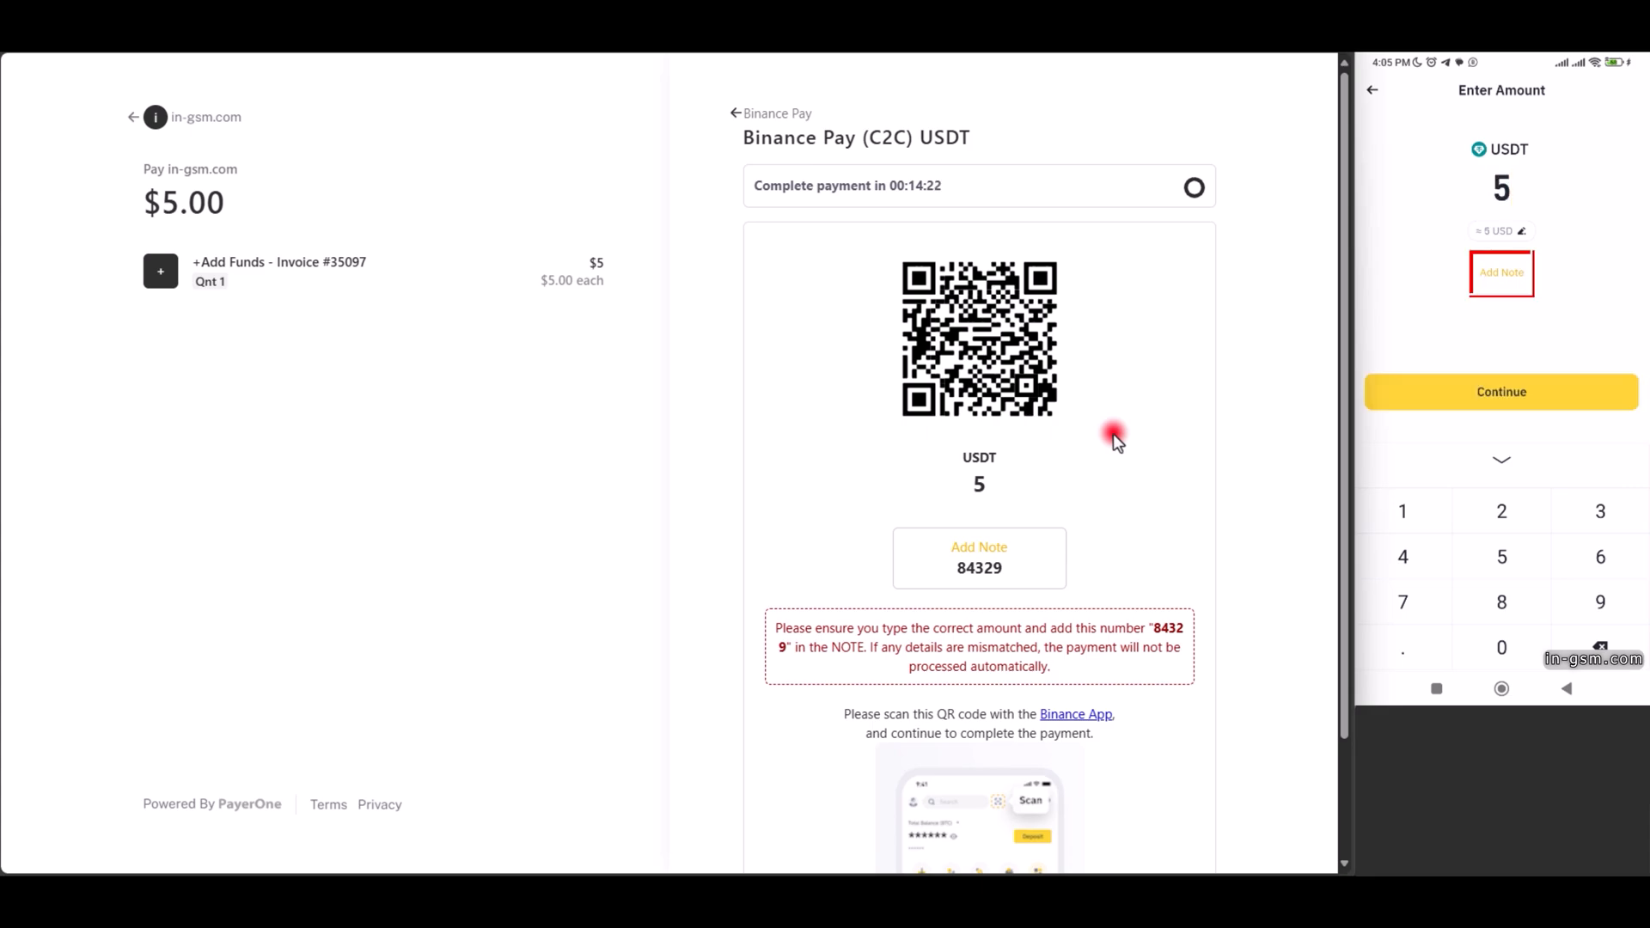
pyautogui.click(1500, 272)
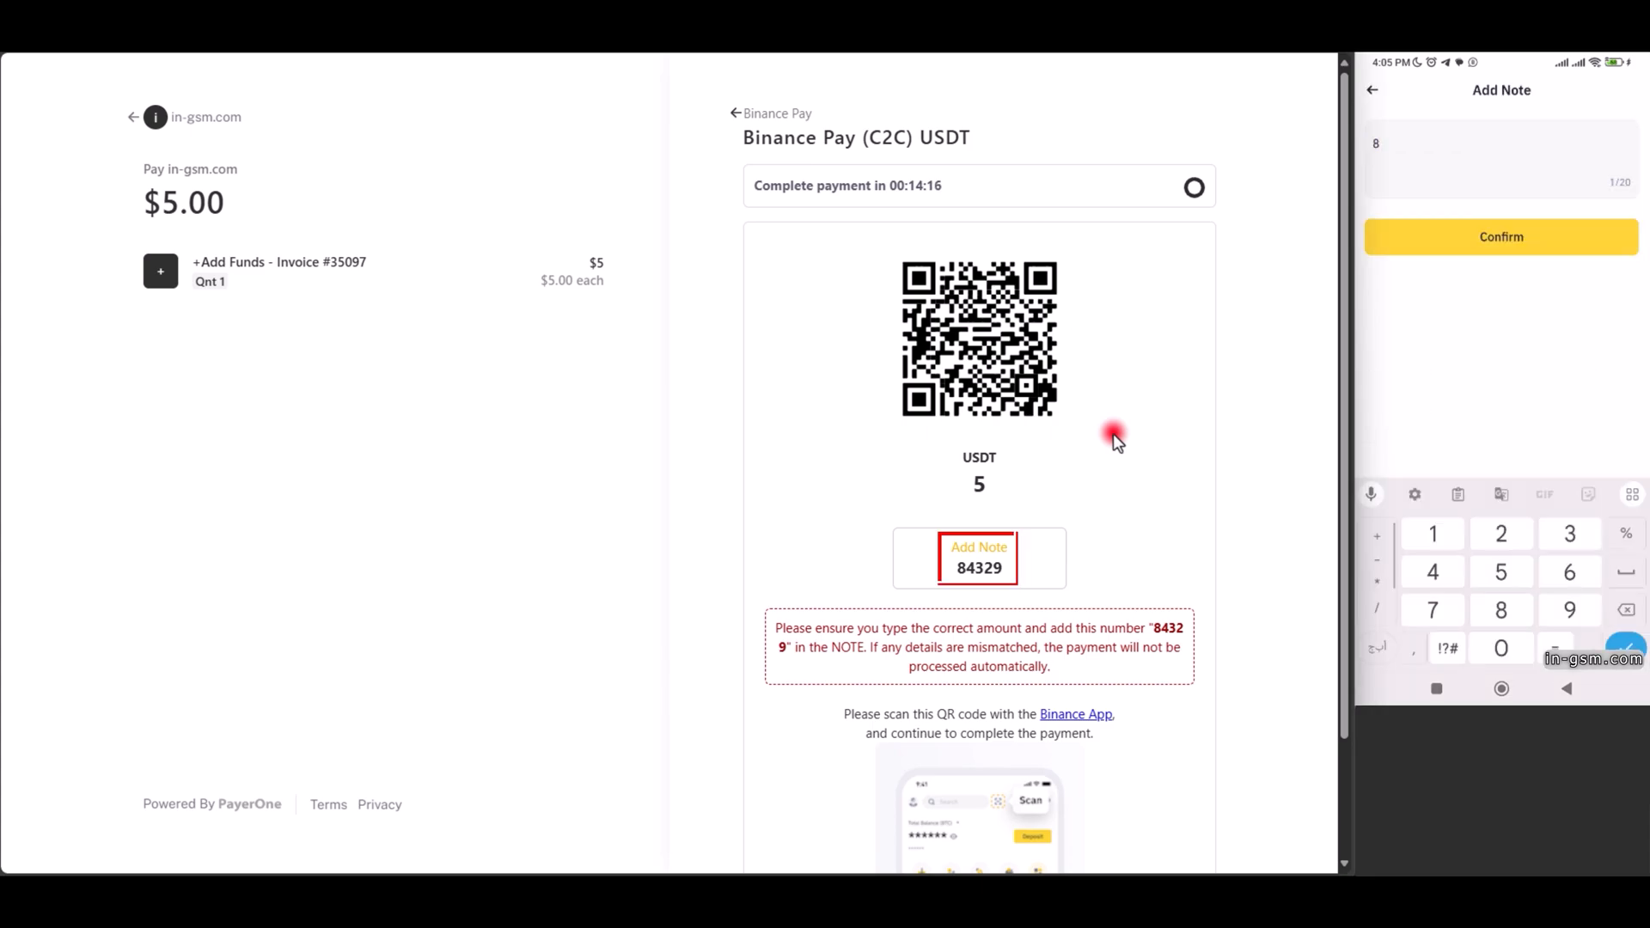
pyautogui.write('4329')
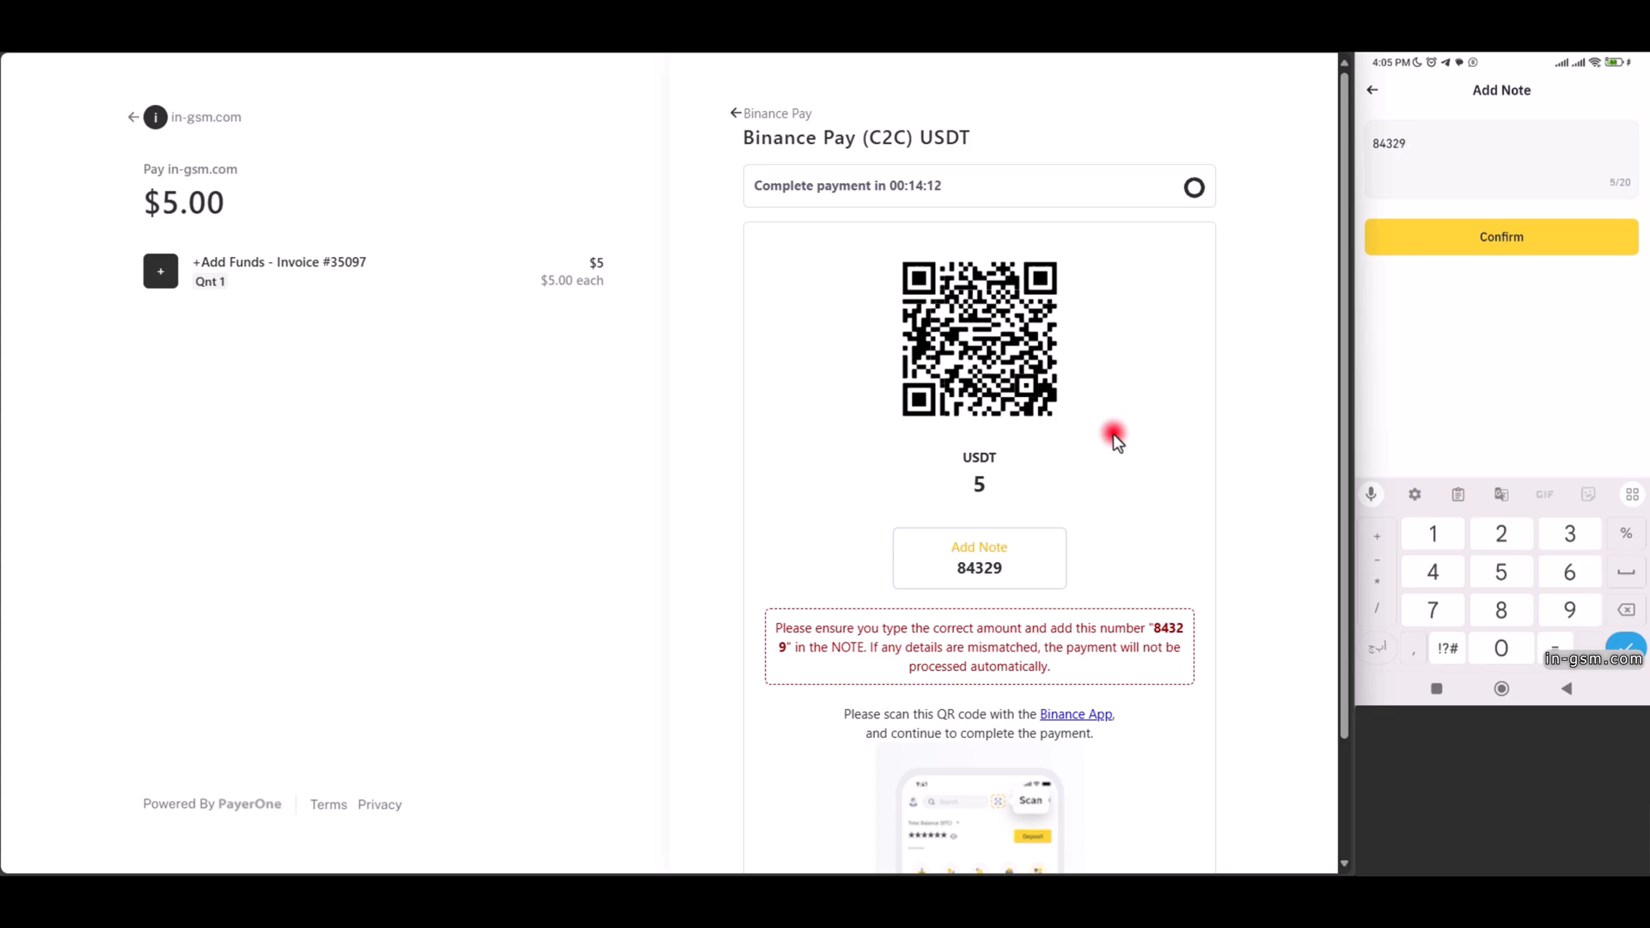
pyautogui.doubleClick(978, 558)
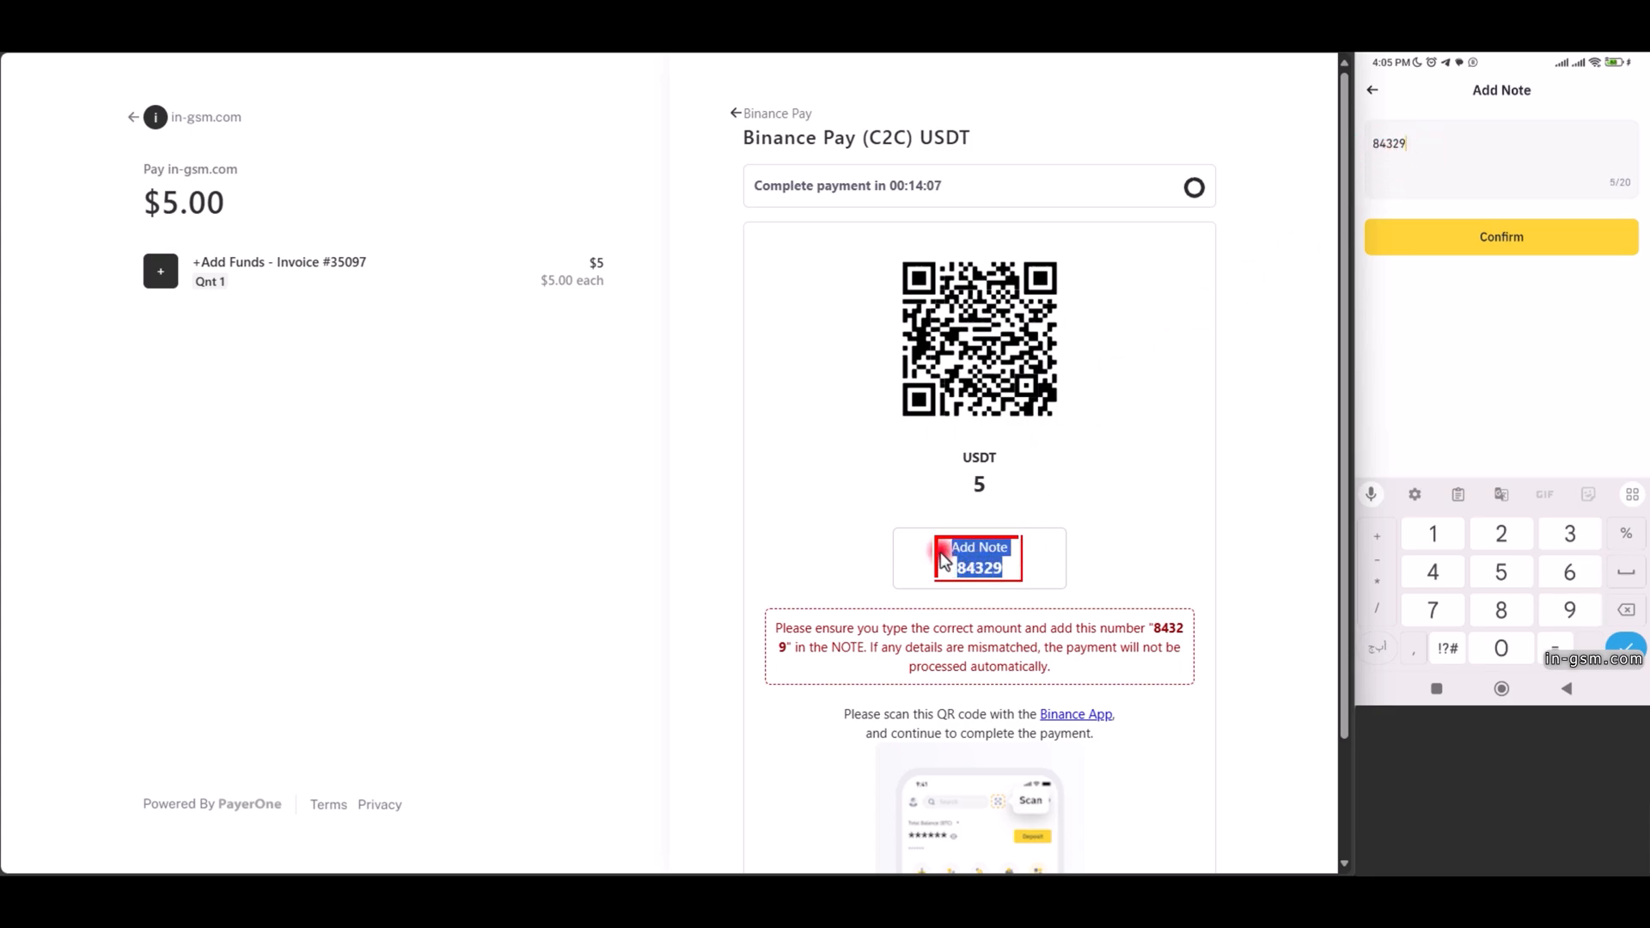
pyautogui.click(1500, 236)
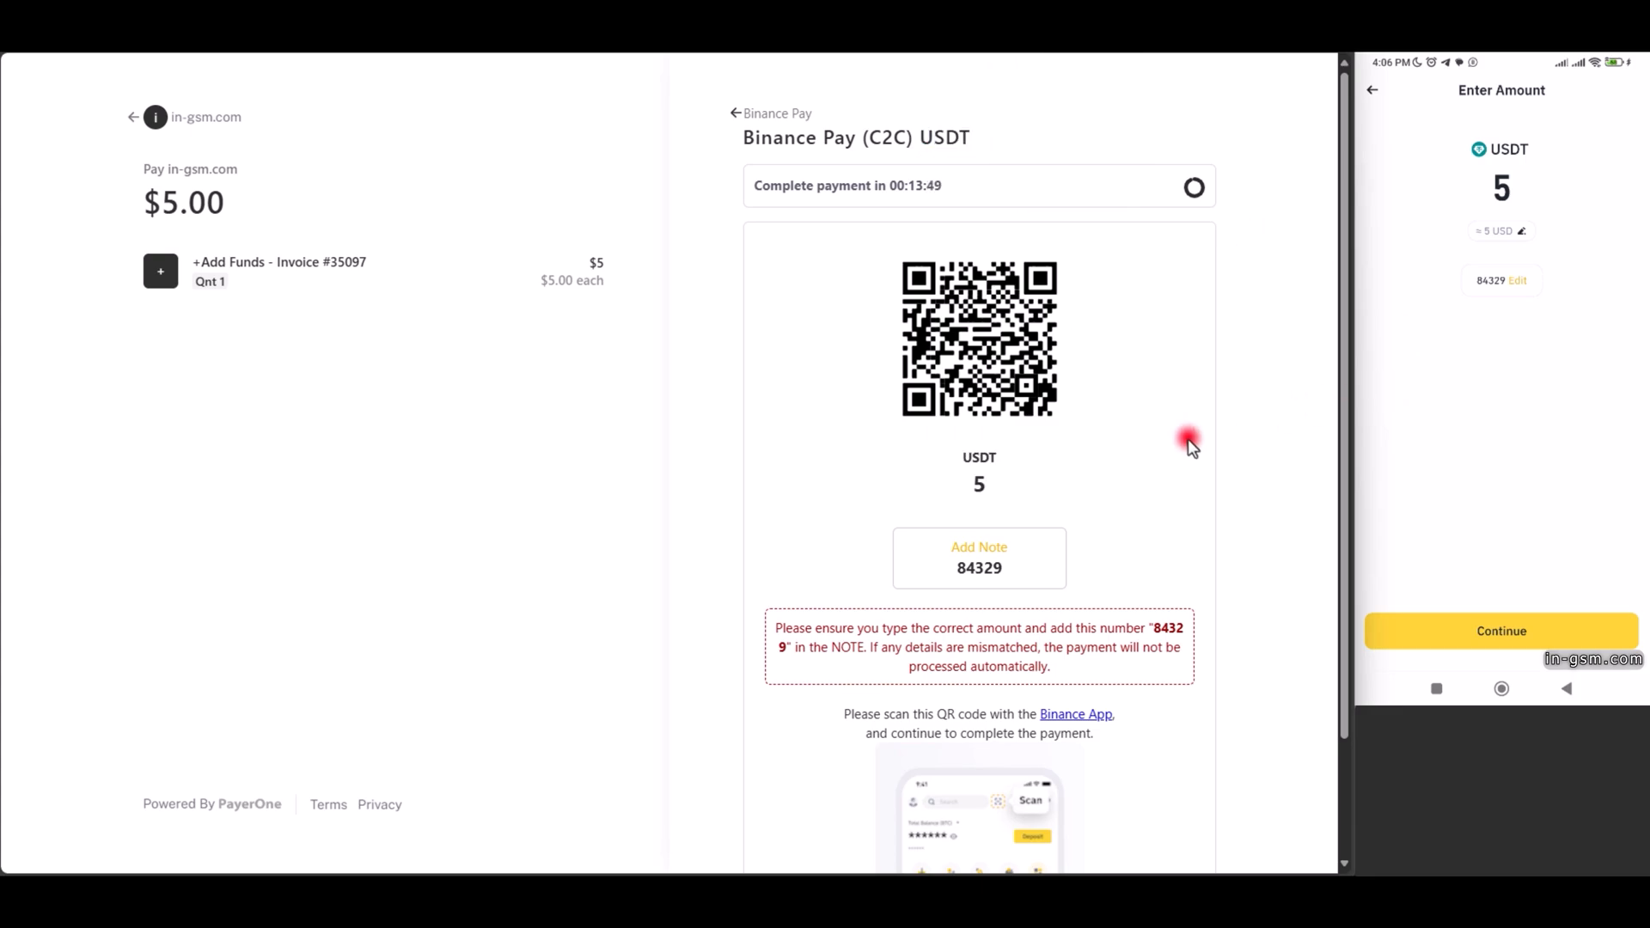
pyautogui.moveTo(1459, 168)
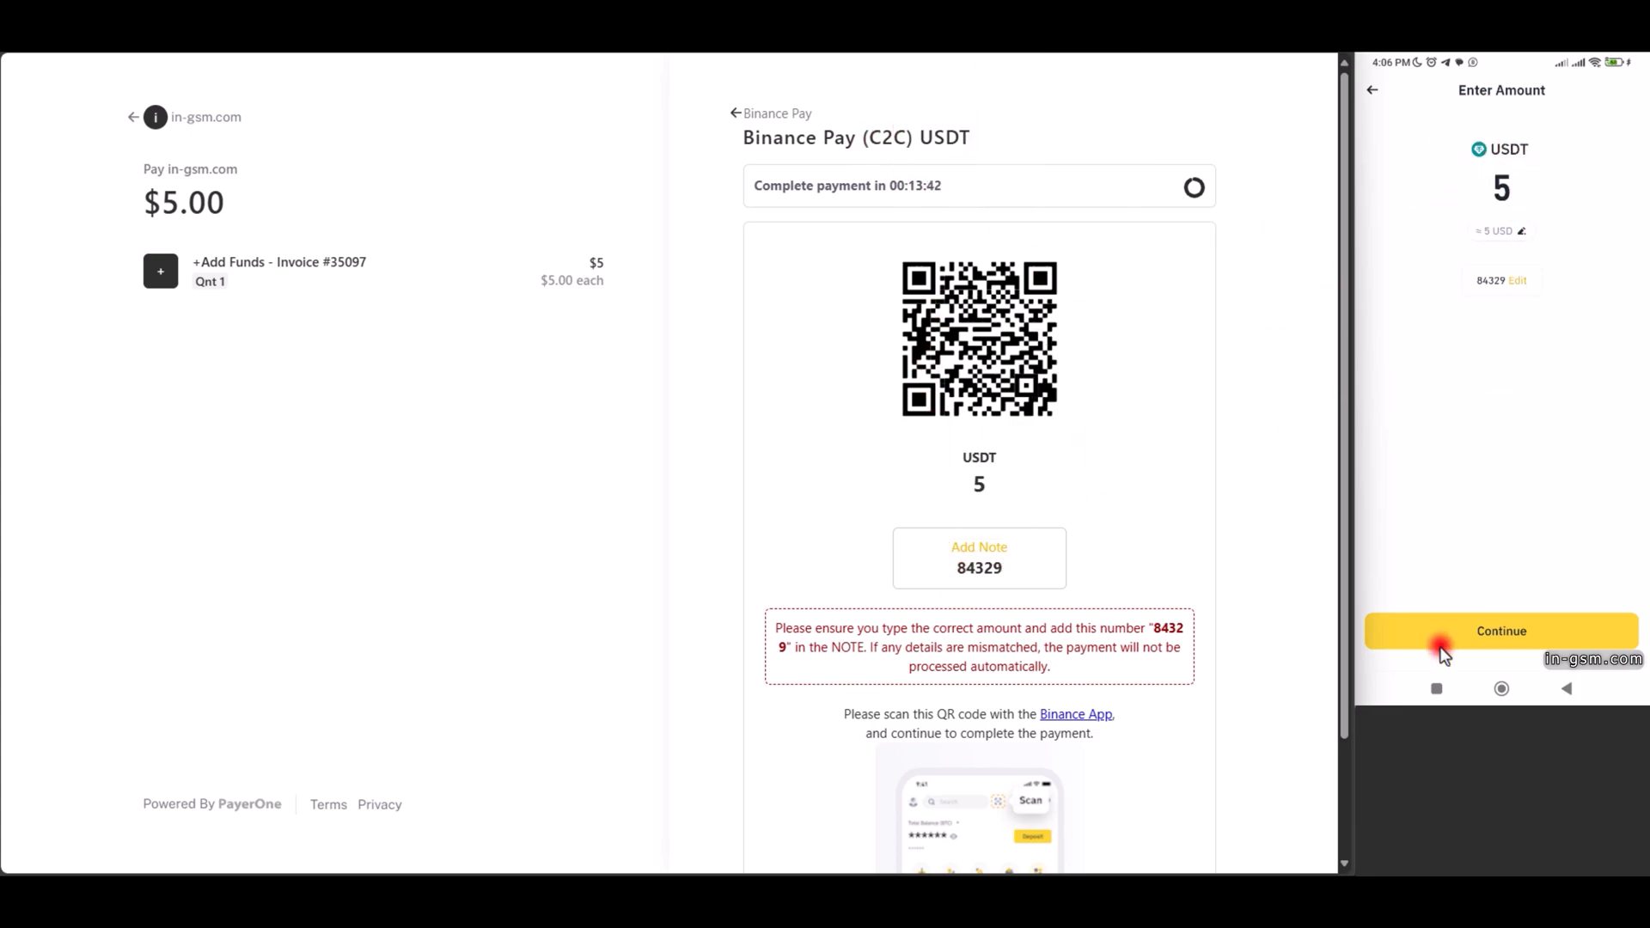
# Review and confirm sending the 5 USDT payment to INGSM
pyautogui.click(1501, 630)
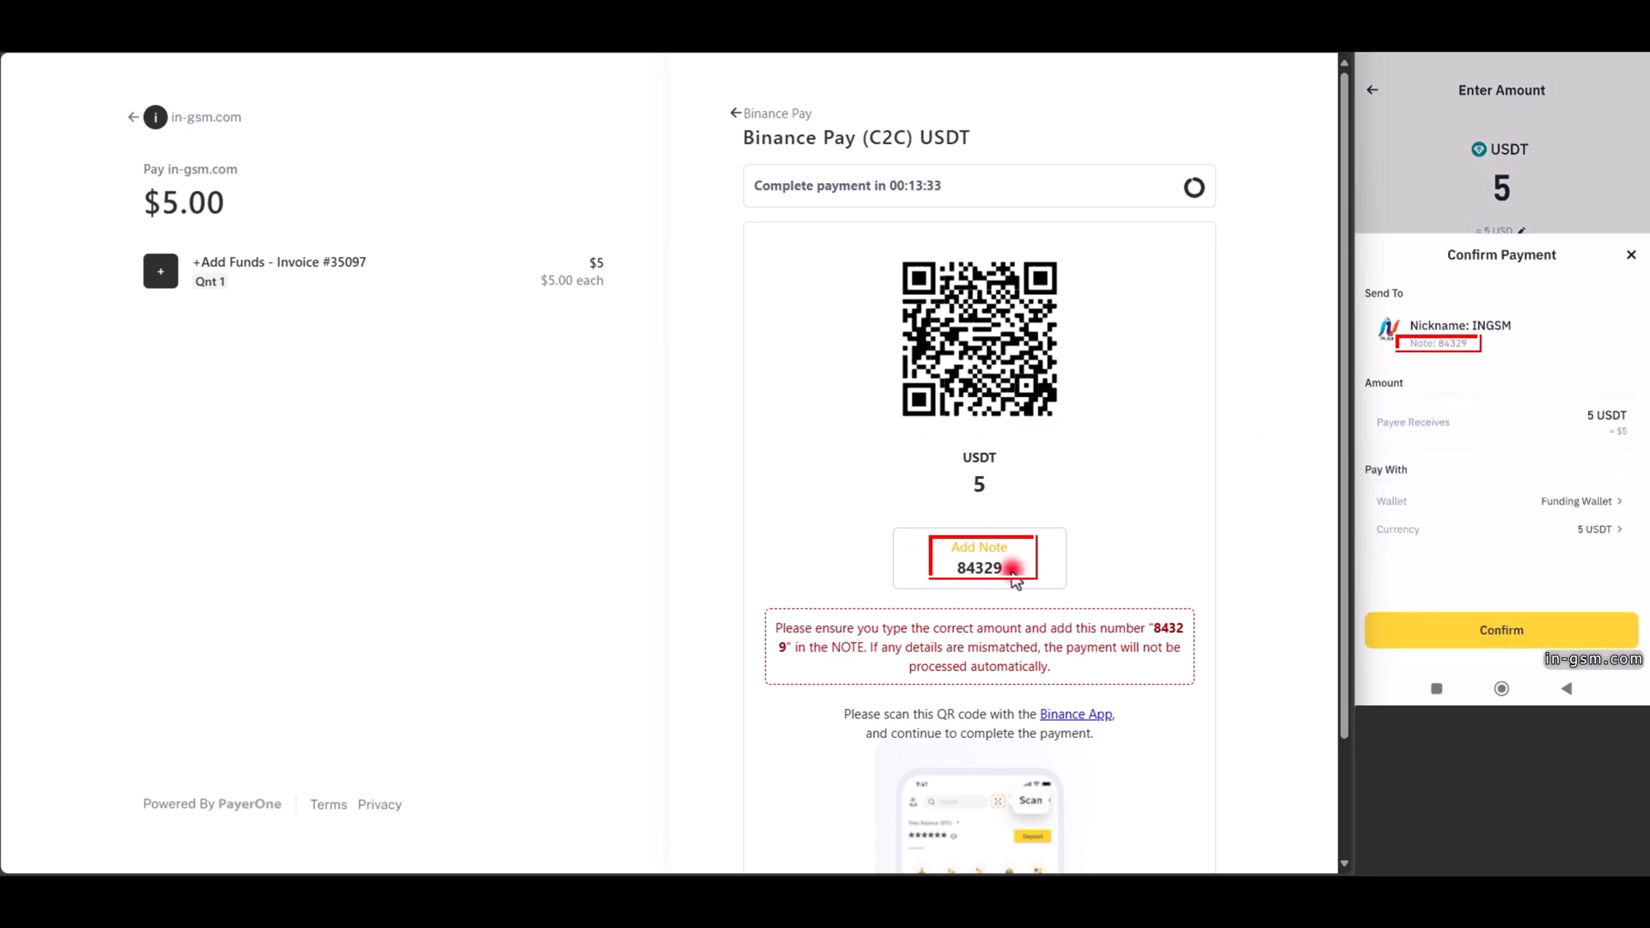
pyautogui.click(1499, 629)
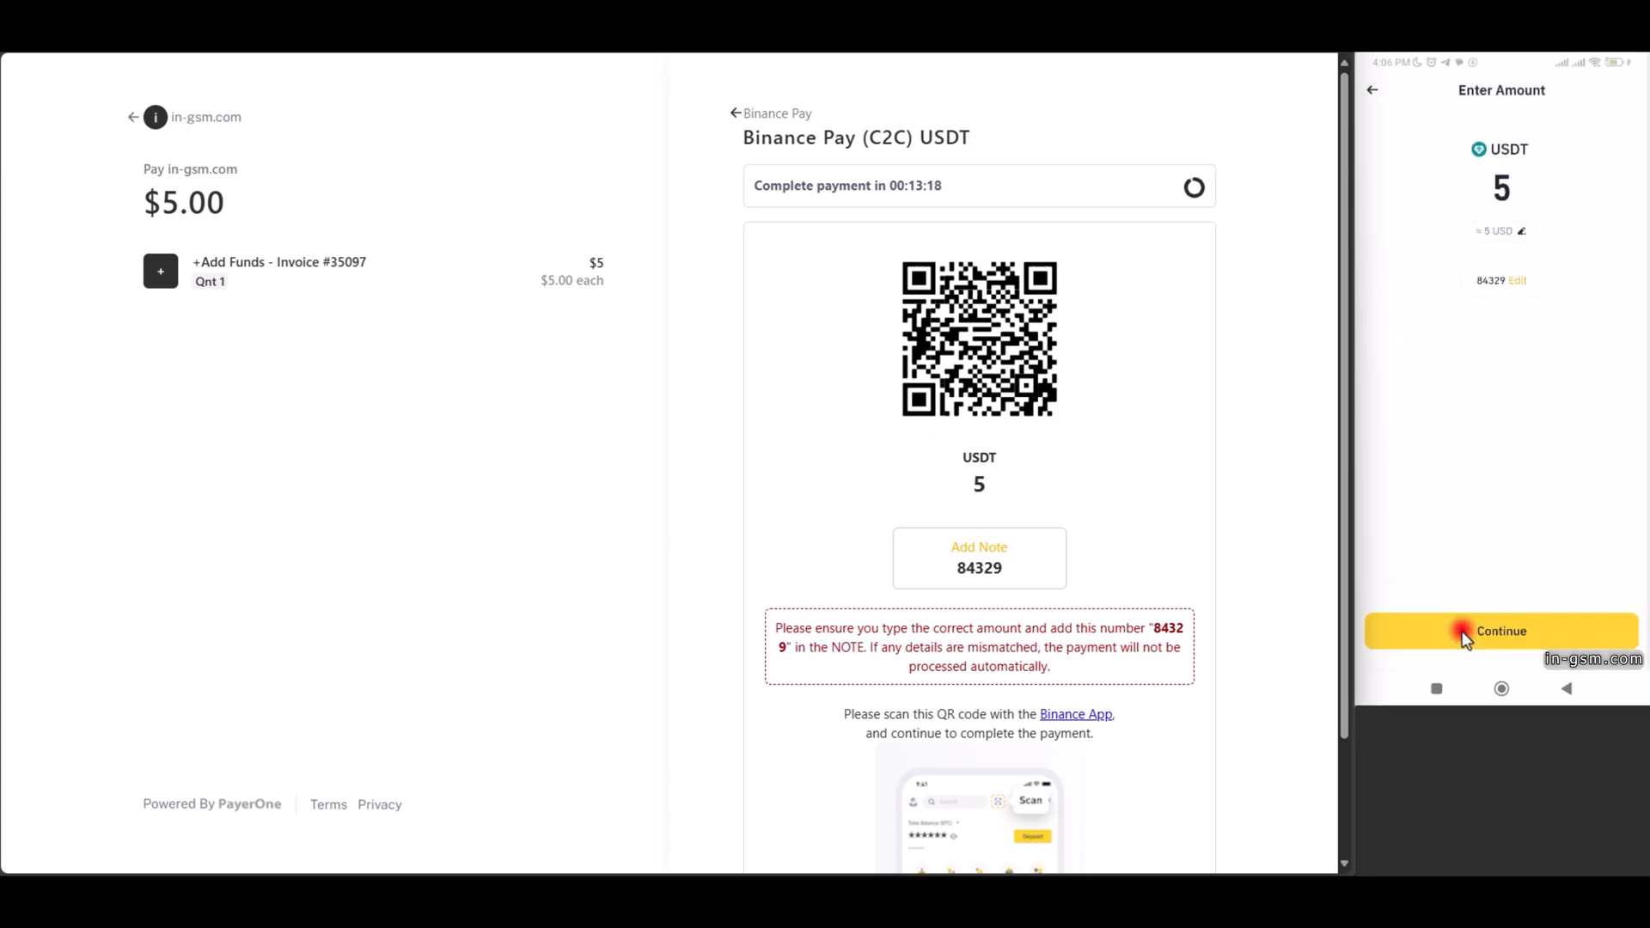
pyautogui.click(1500, 630)
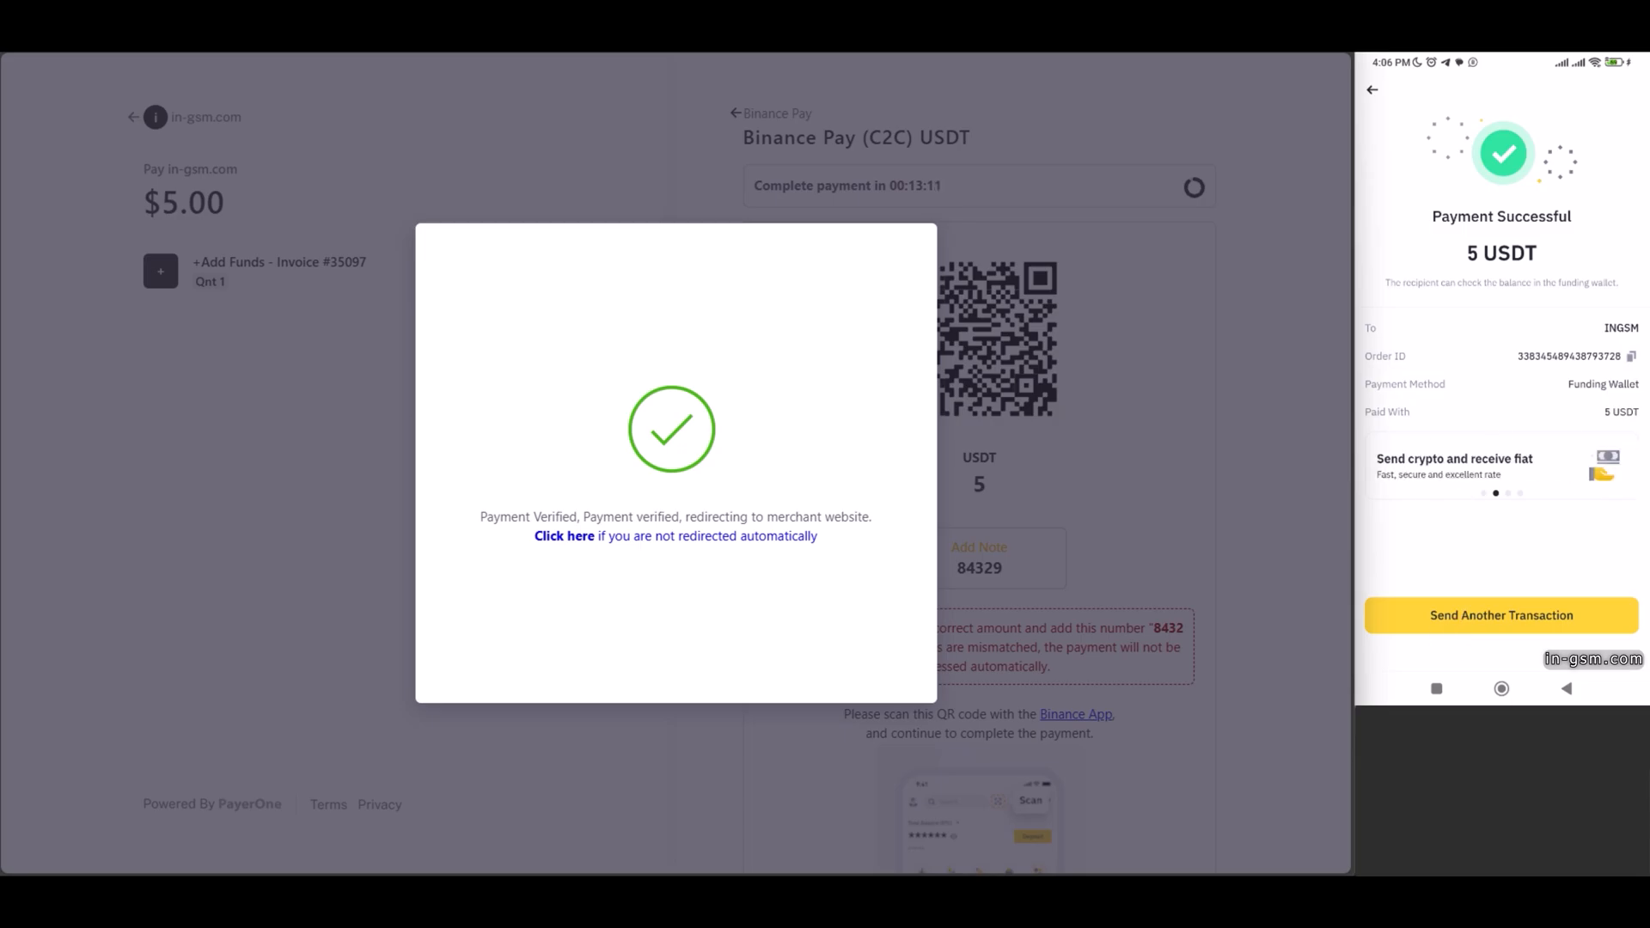
# Return to IN-GSM, verify invoice #I/21075 is Paid, then reopen the account menu
pyautogui.click(563, 535)
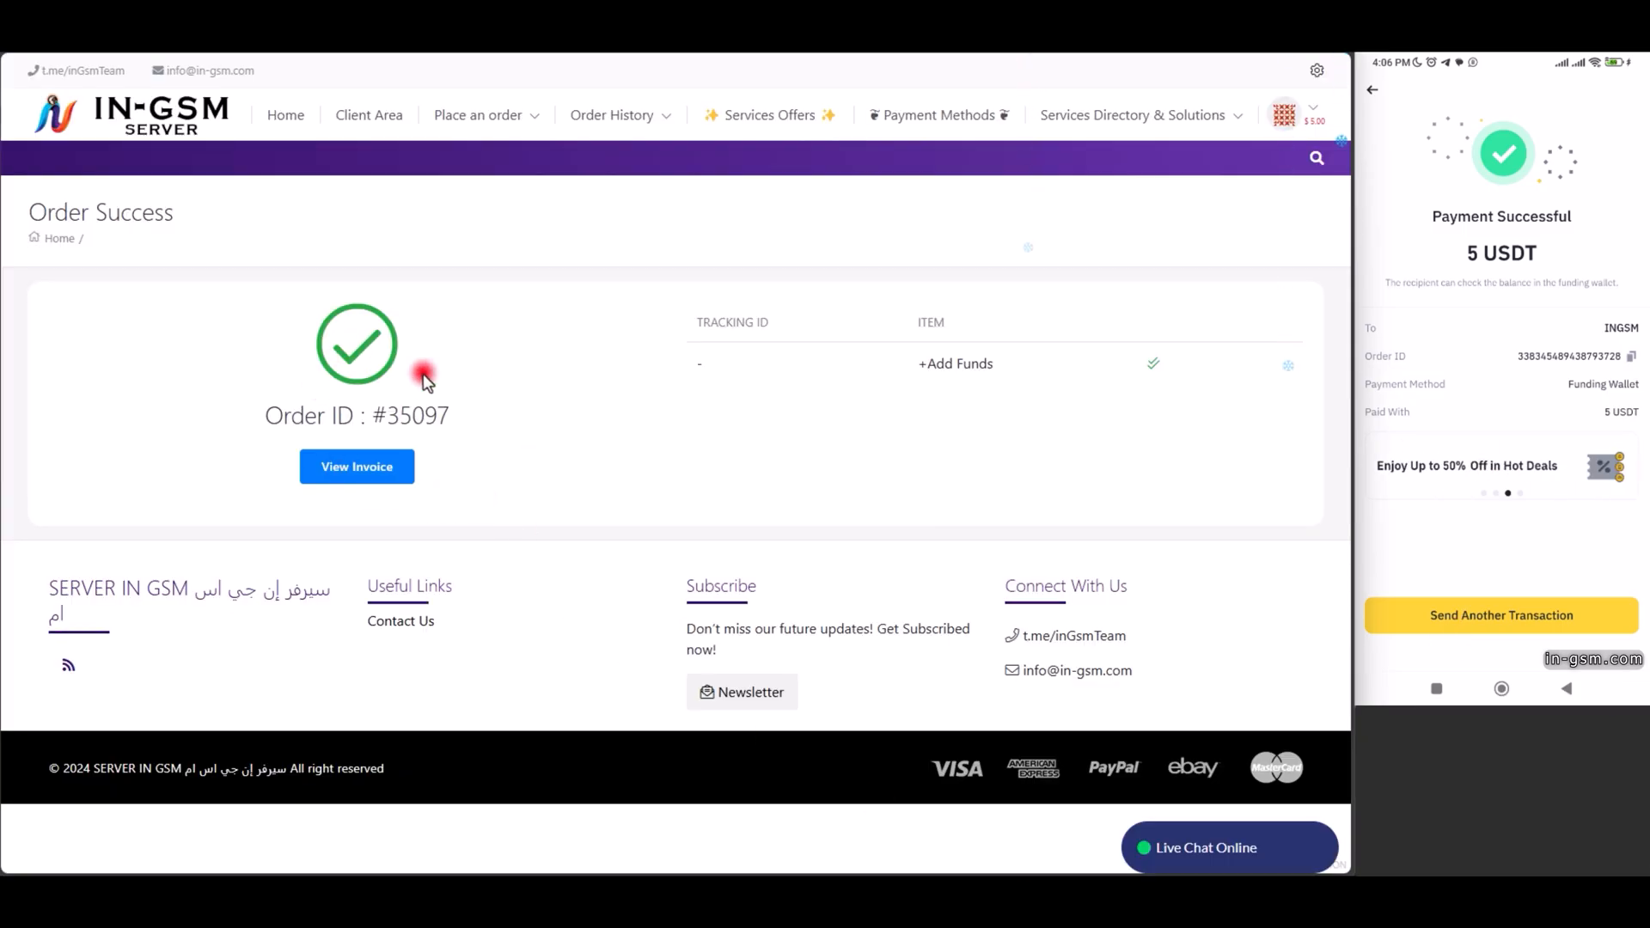
pyautogui.click(355, 466)
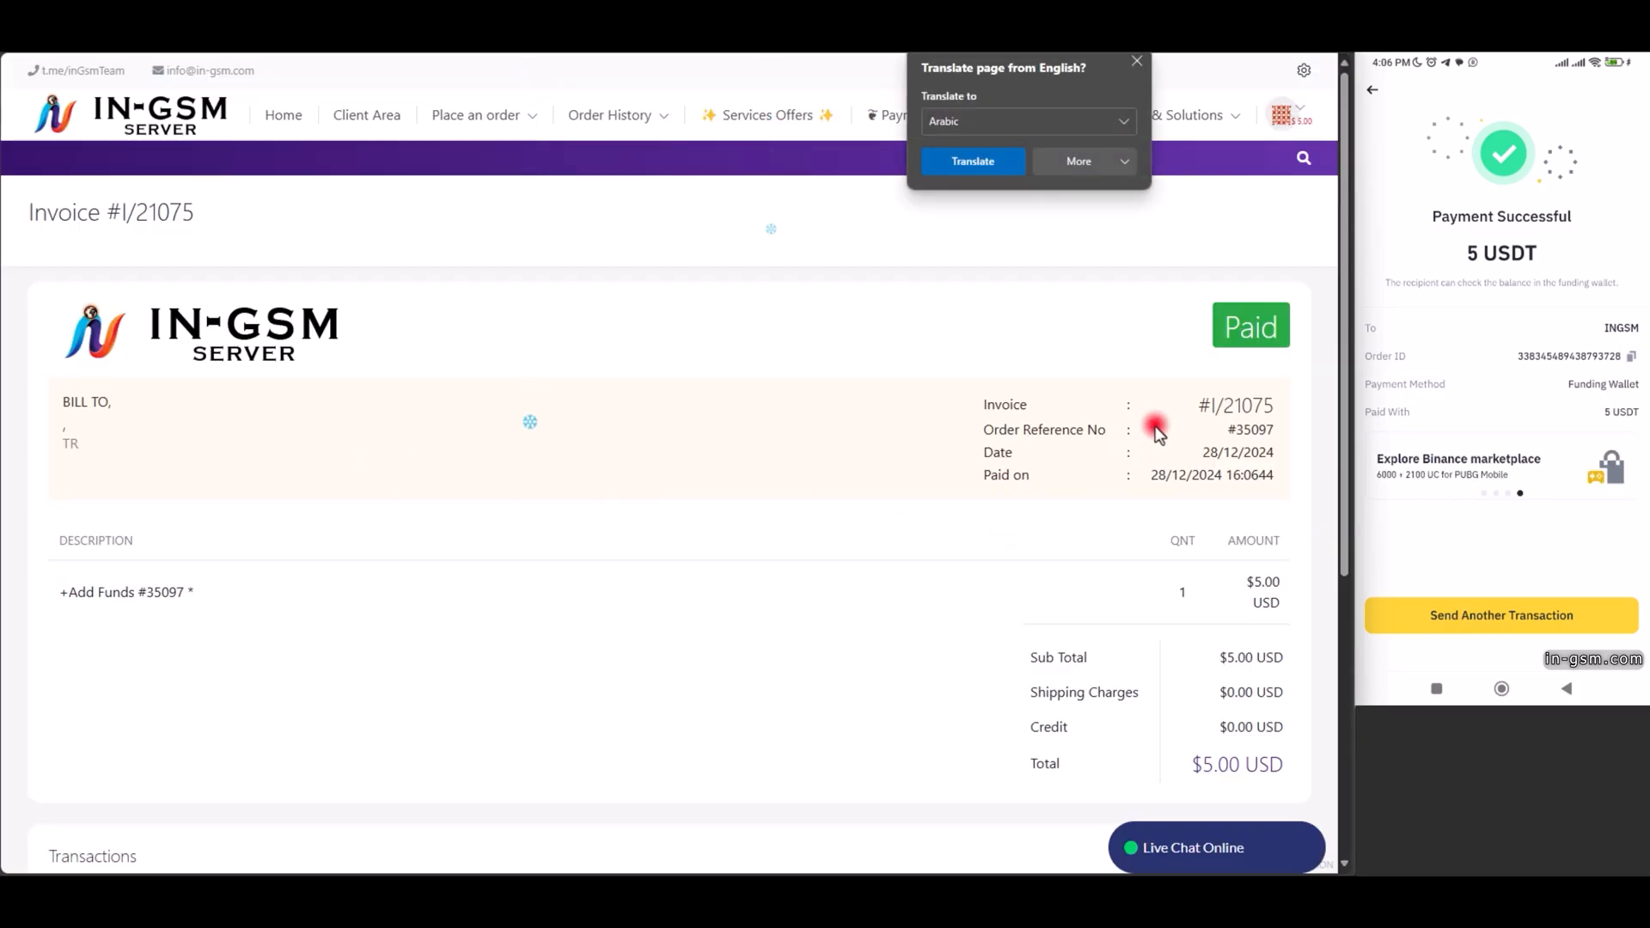
pyautogui.scroll(-3)
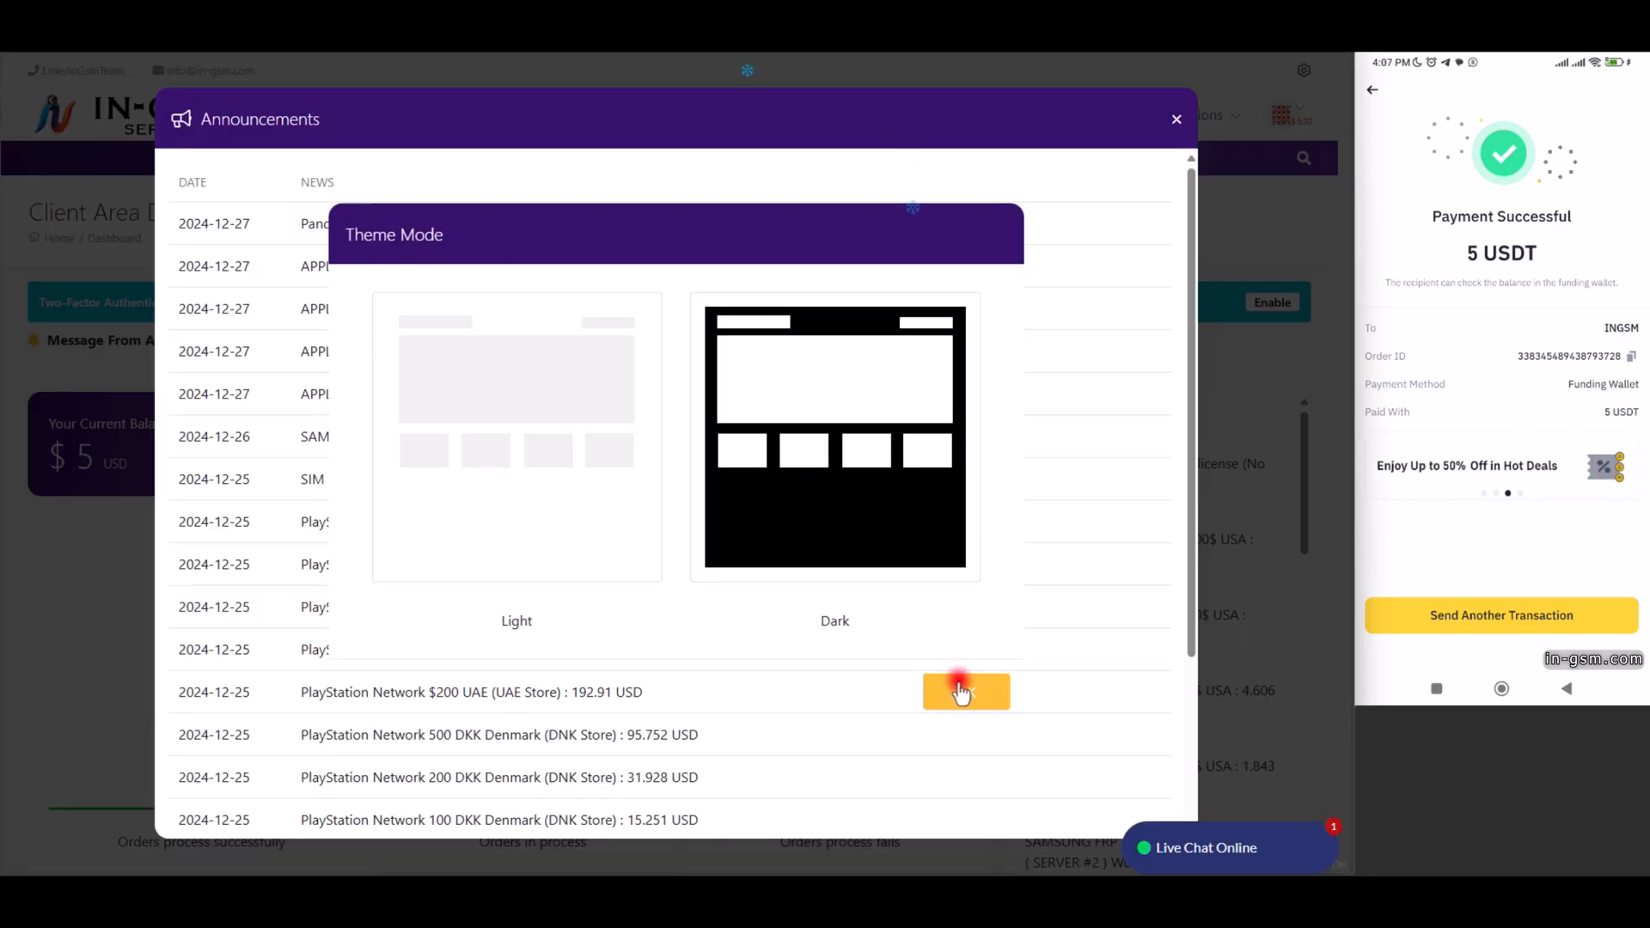
pyautogui.click(964, 691)
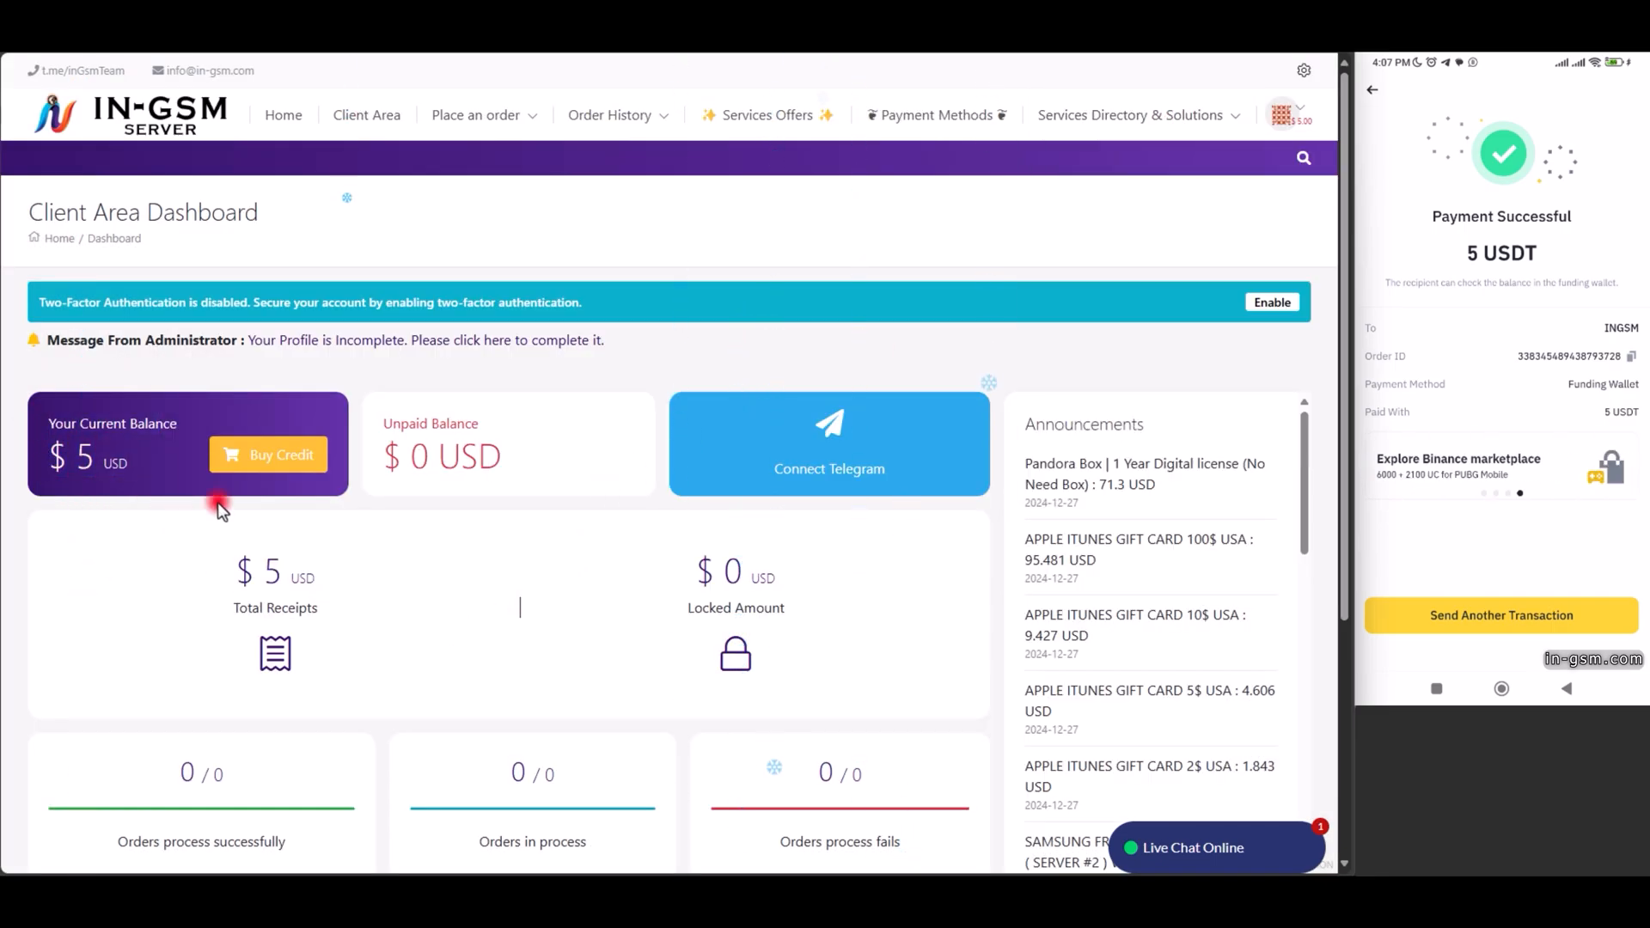
pyautogui.click(1284, 114)
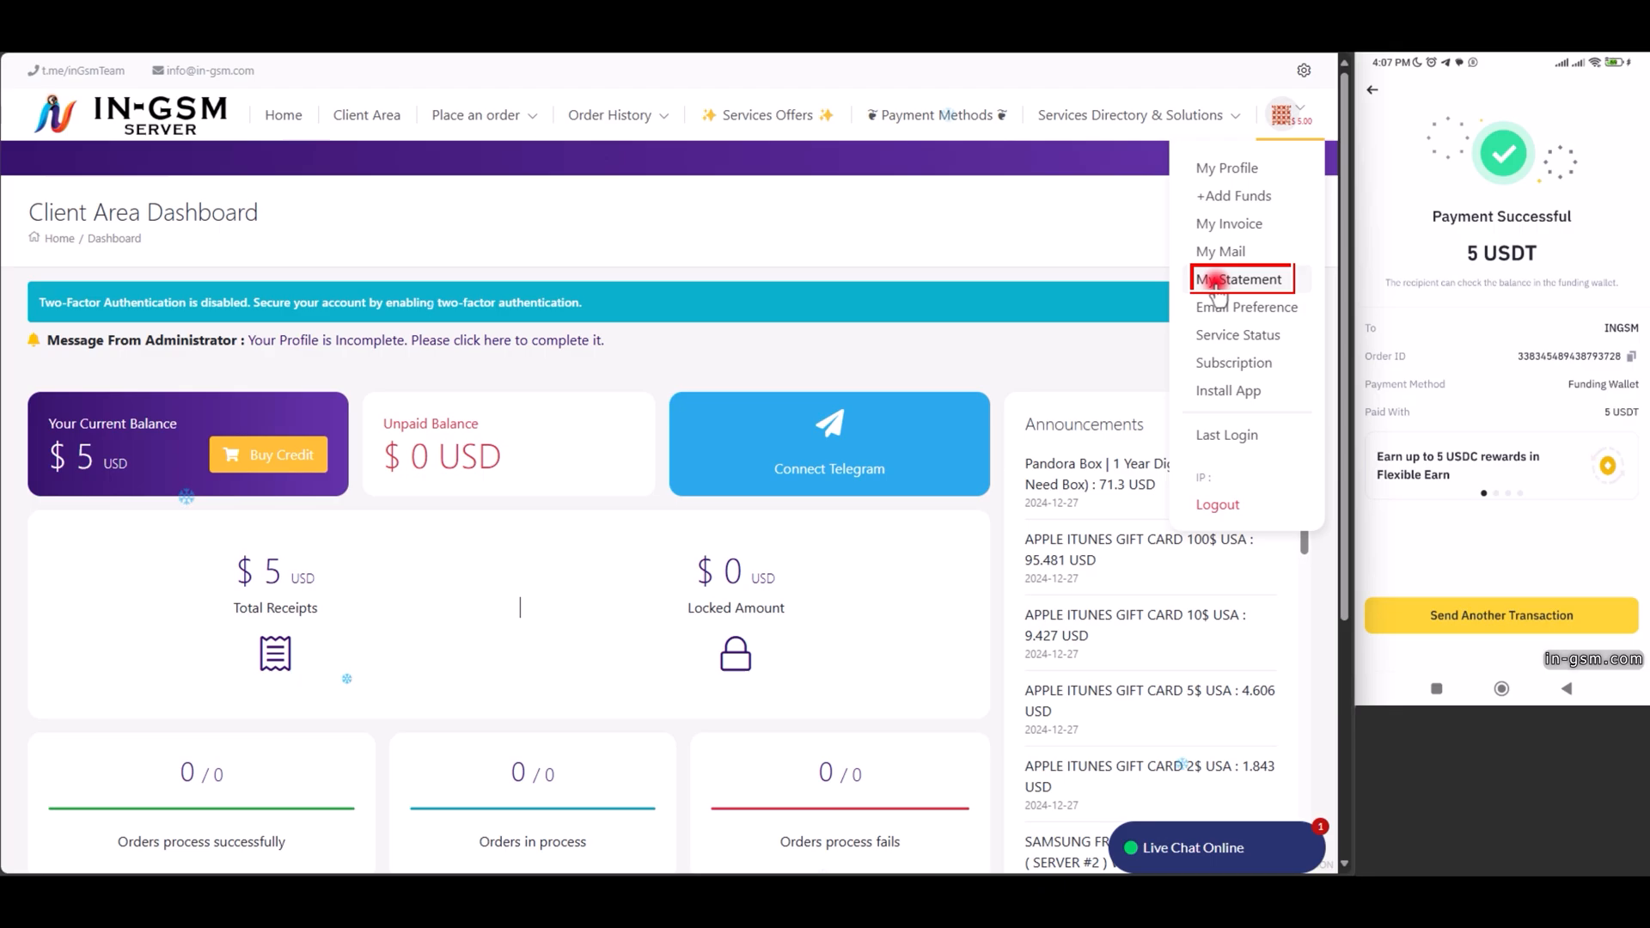
# Open My Statement's $5 Add Funds credit invoice to see its USDT Binance Pay transaction
pyautogui.click(1240, 277)
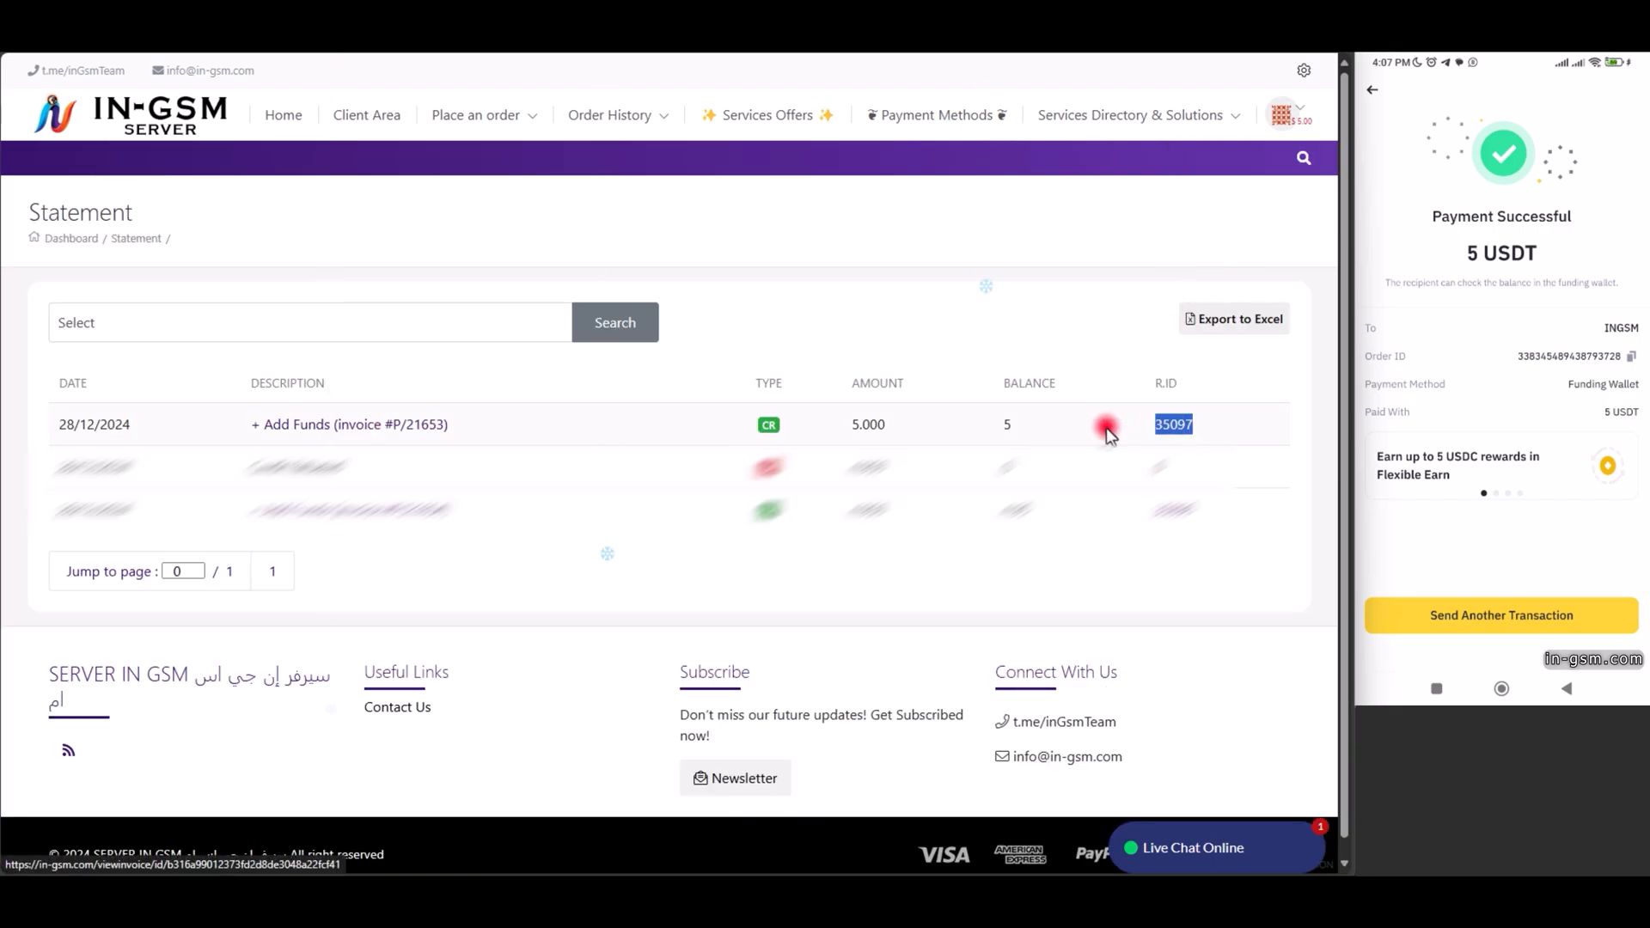
pyautogui.rightClick(348, 423)
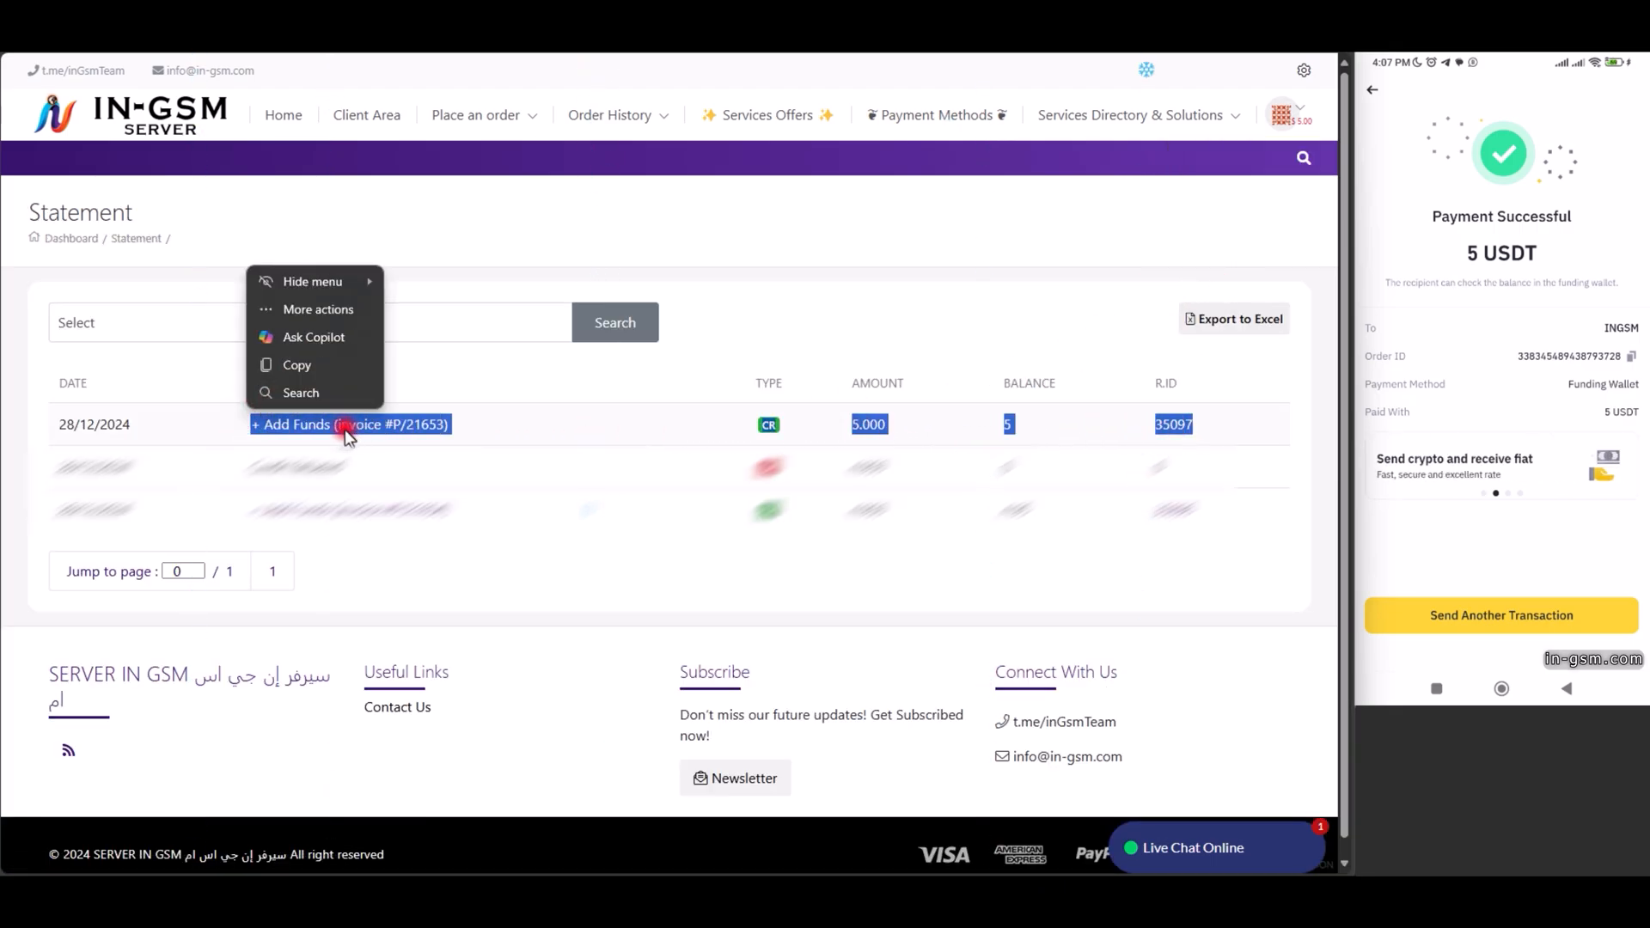
pyautogui.click(350, 424)
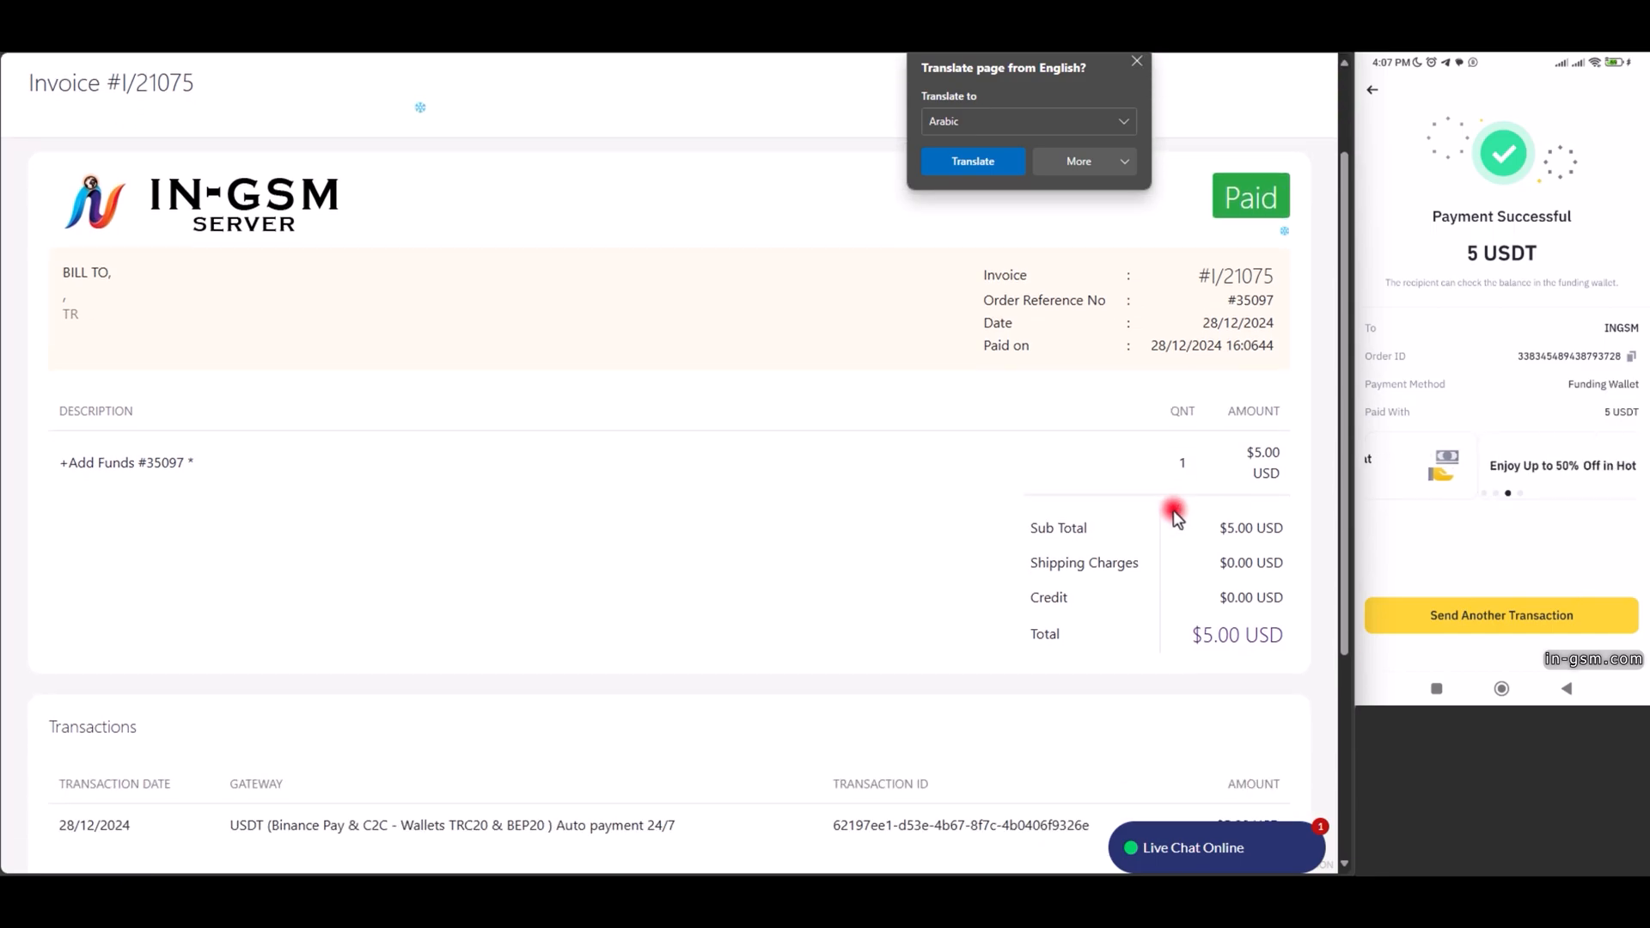
pyautogui.scroll(-3)
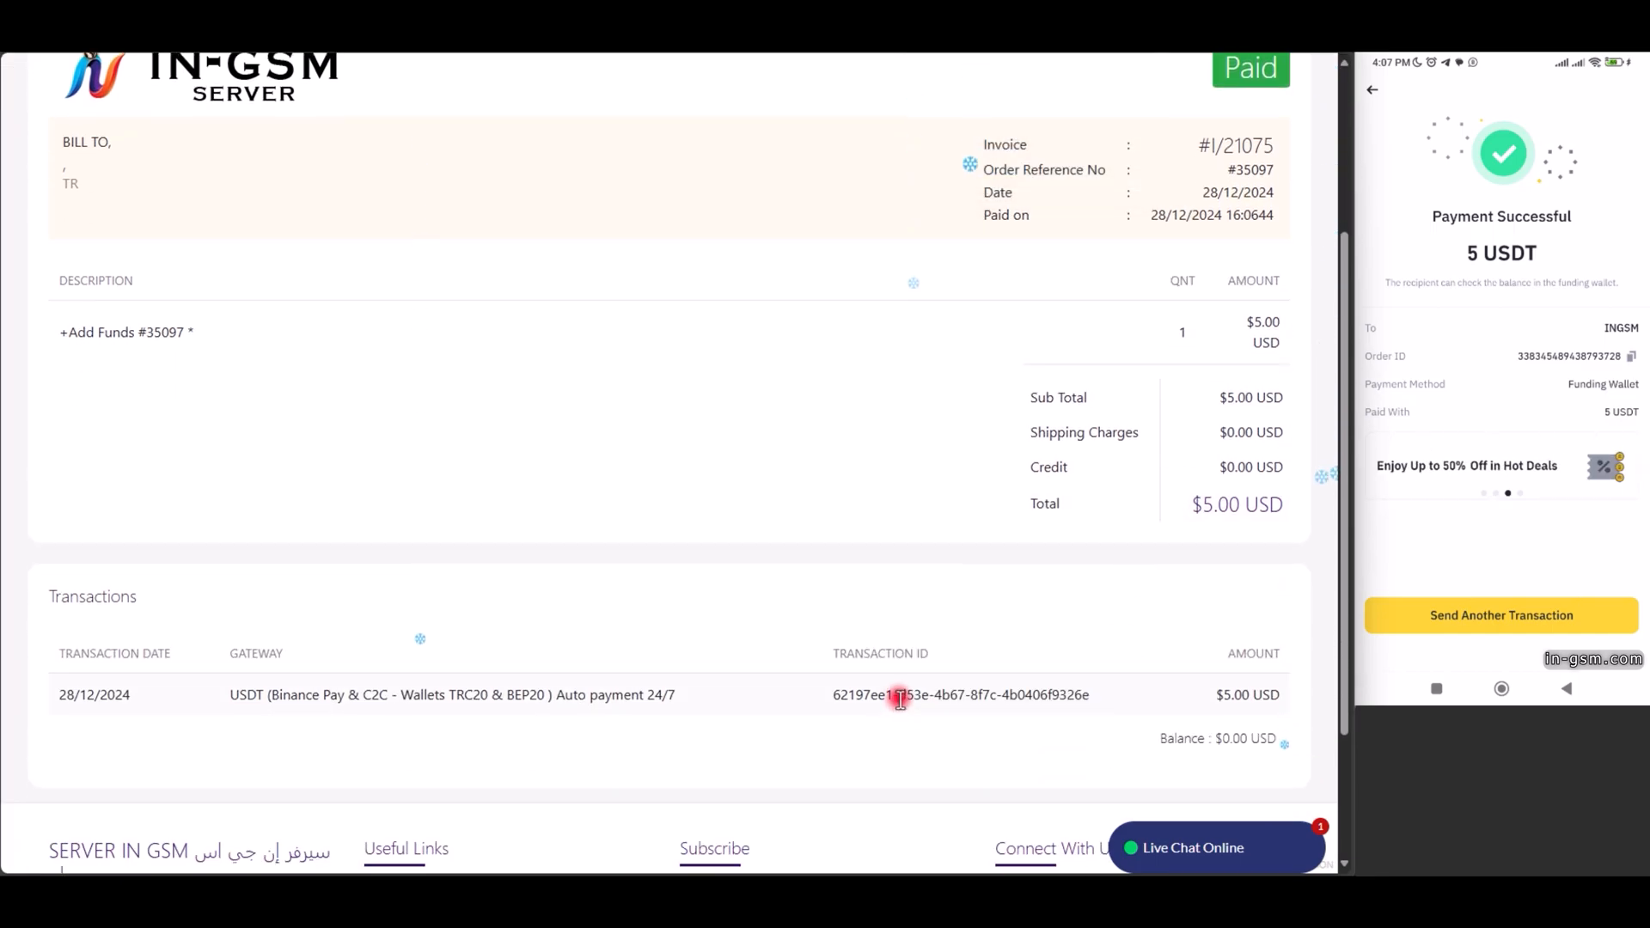